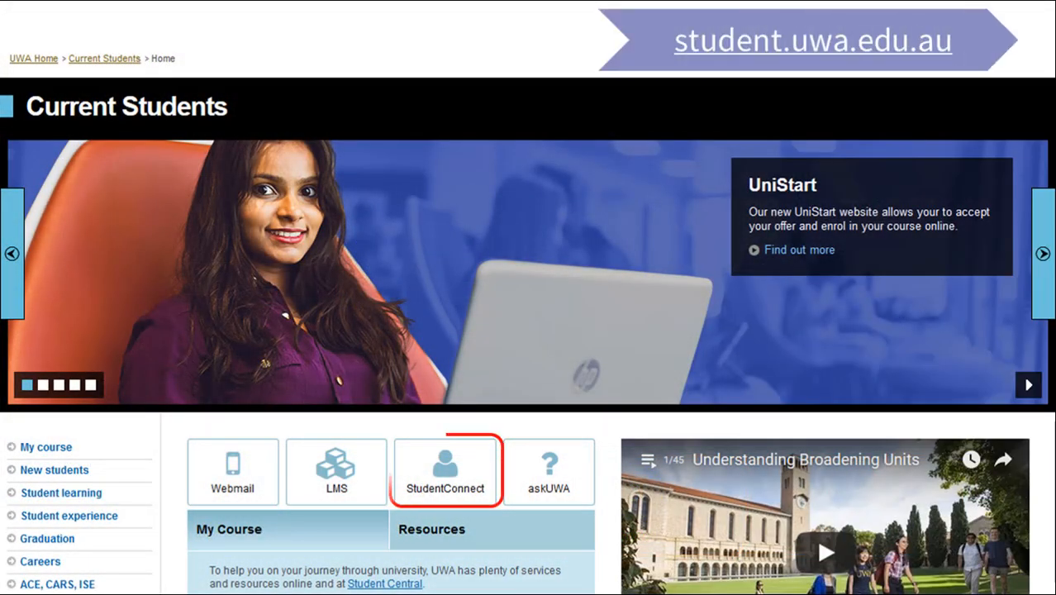
{"action": "left_click", "coordinate": [446, 471]}
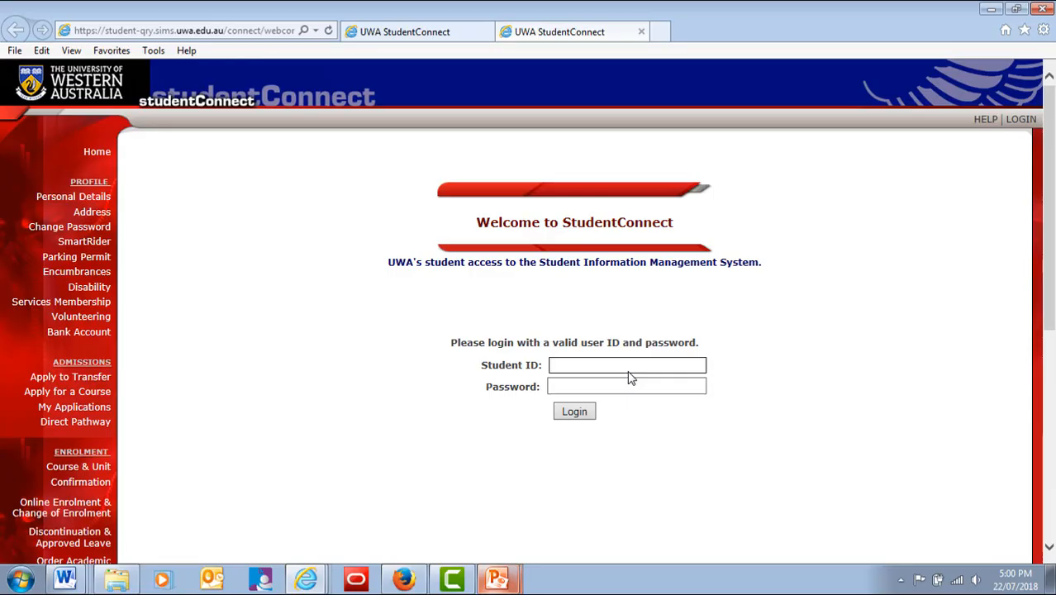
{"action": "type", "text": "10228402"}
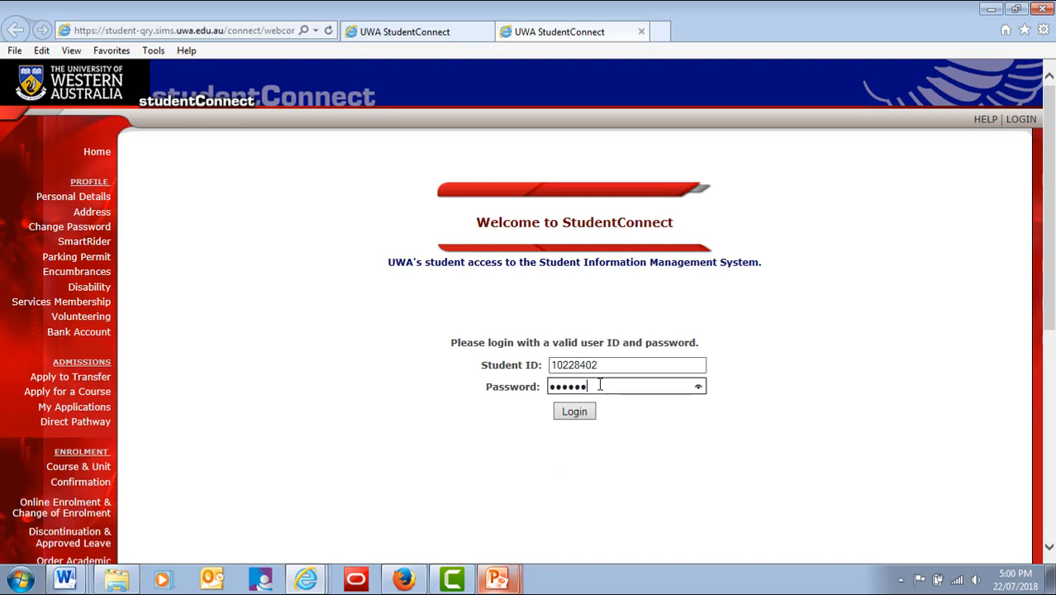
{"action": "left_click", "coordinate": [573, 410]}
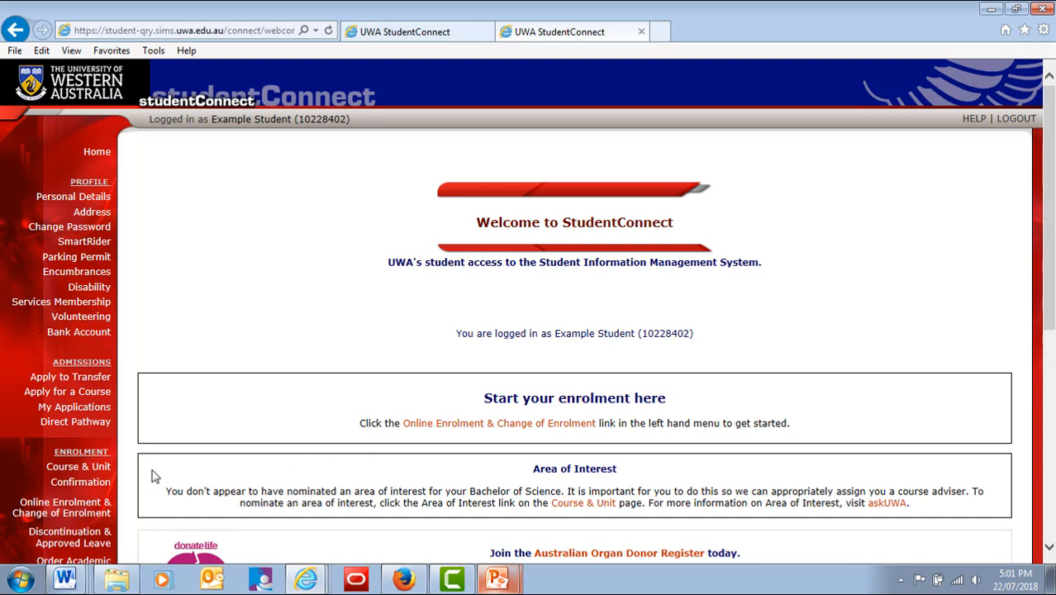
Go to Online Enrolment & Change of Enrolment and view the Bachelor of Science step list
{"action": "left_click", "coordinate": [60, 507]}
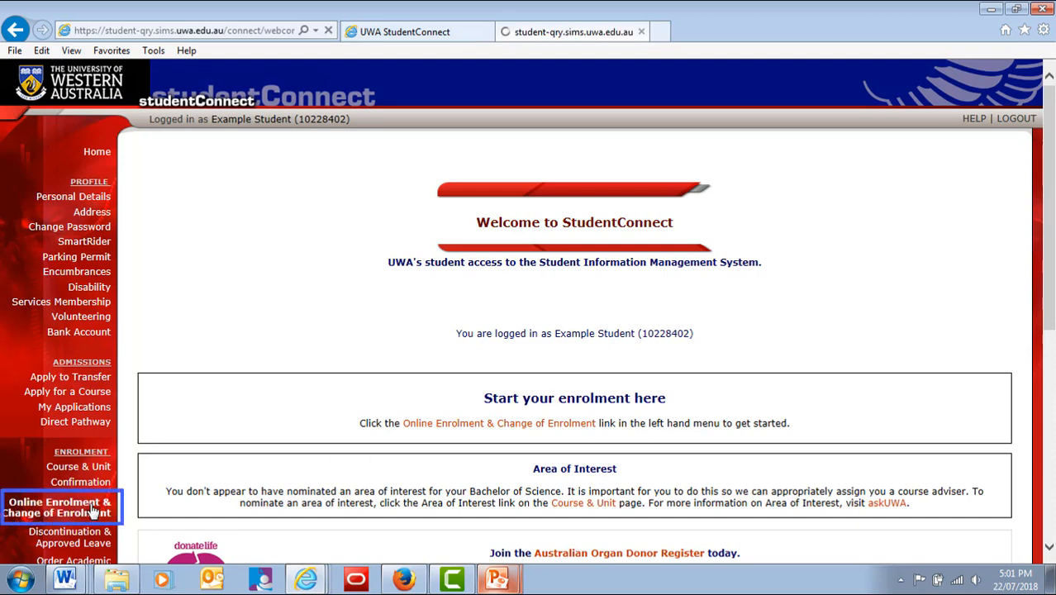
{"action": "left_click", "coordinate": [60, 506]}
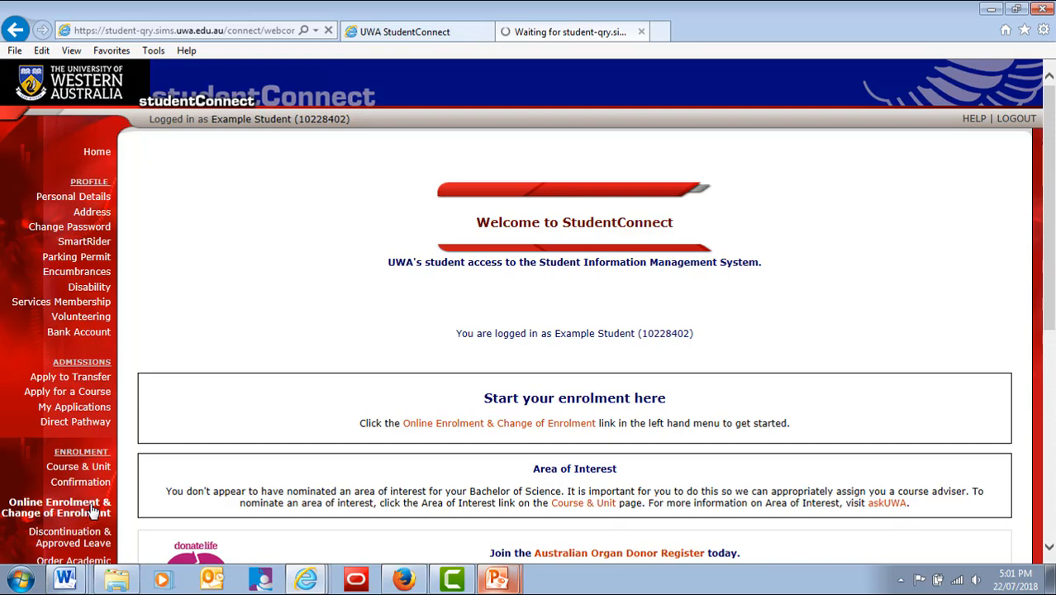
{"action": "left_click", "coordinate": [60, 506]}
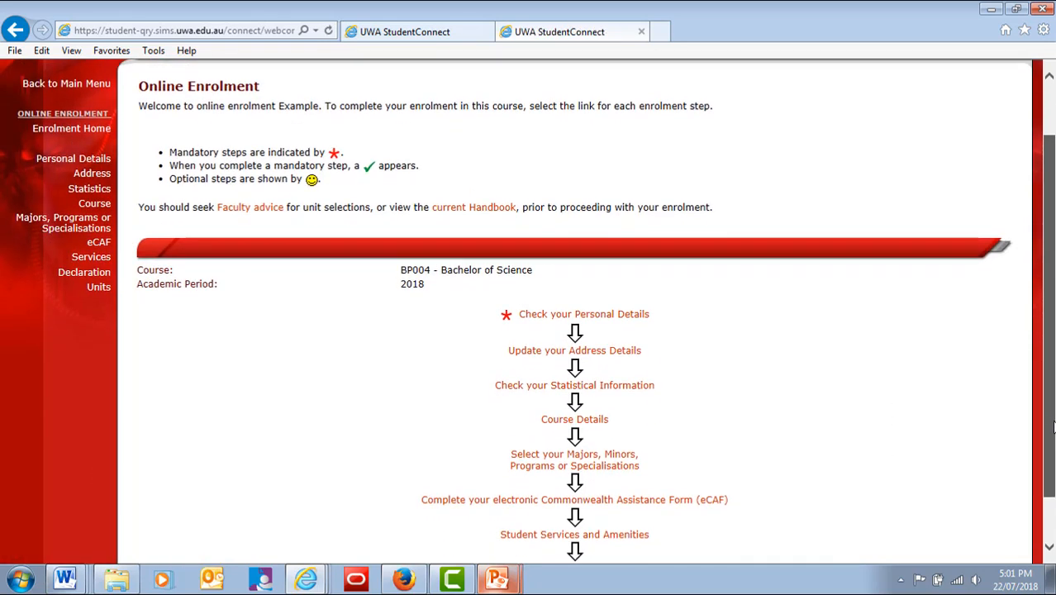
{"action": "scroll", "scroll_direction": "down", "scroll_amount": 3}
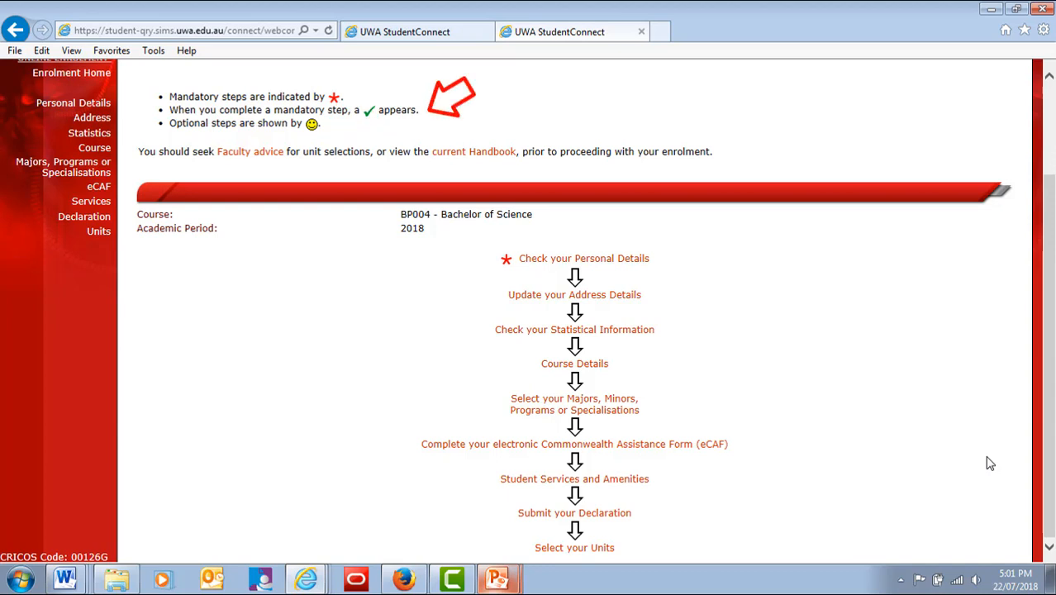
{"action": "left_click", "coordinate": [641, 32]}
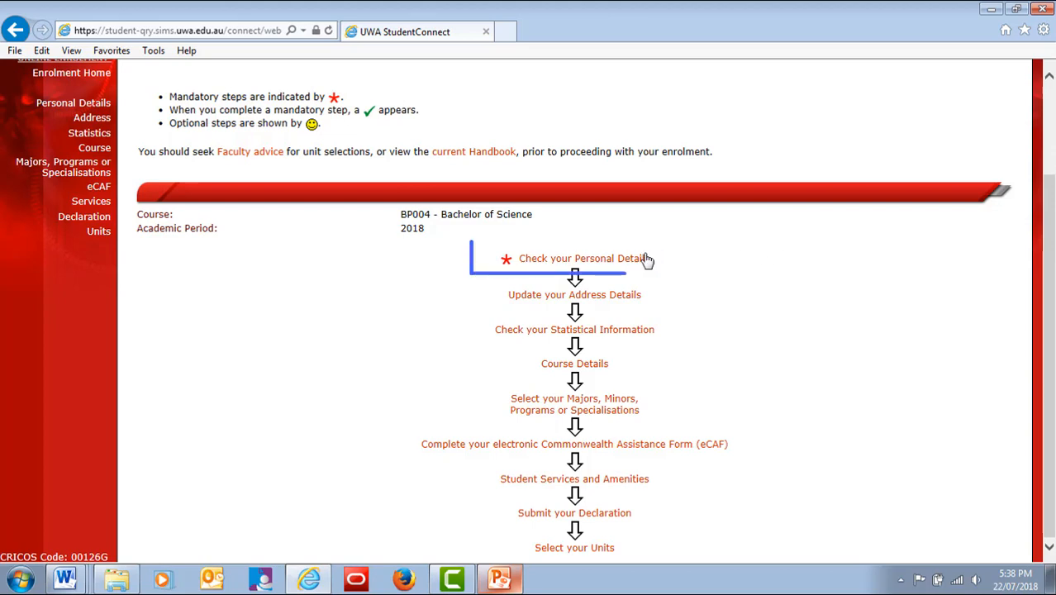
Review the Personal Details and proceed with online enrolment to tick that step
{"action": "left_click", "coordinate": [580, 258]}
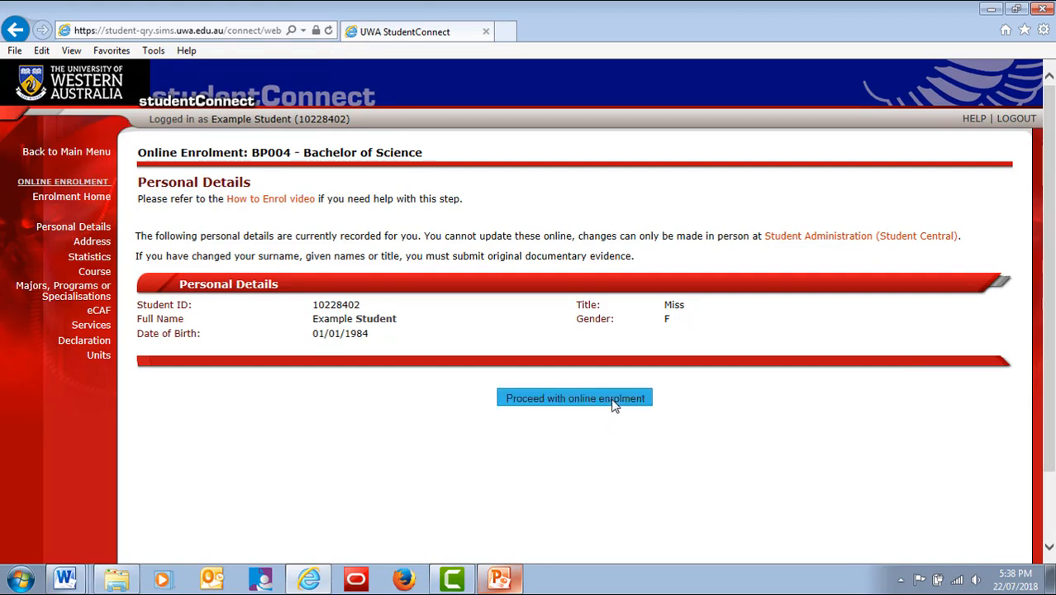
{"action": "left_click", "coordinate": [575, 397]}
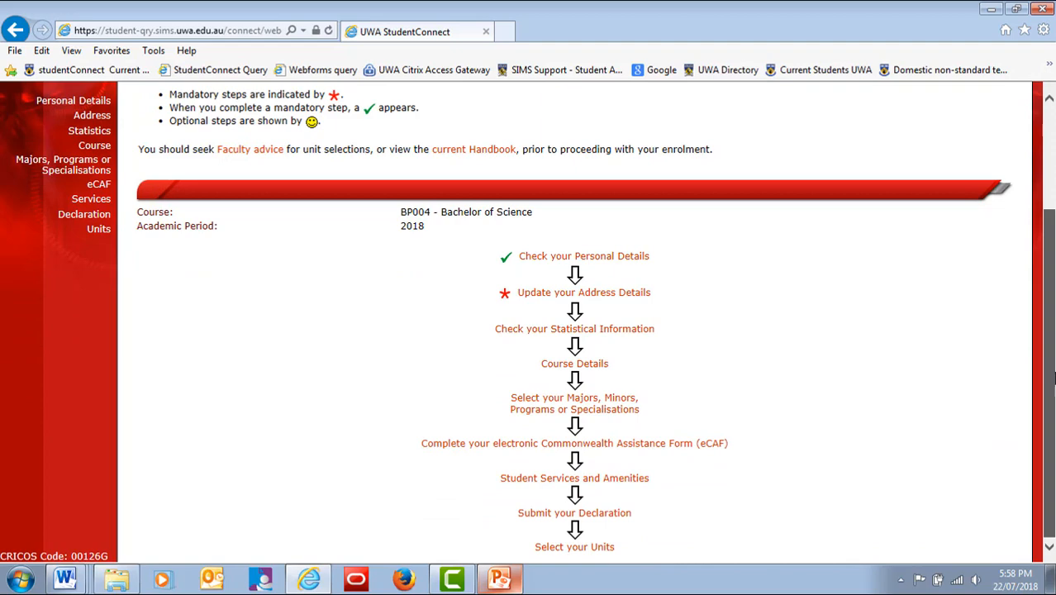
{"action": "mouse_move", "coordinate": [582, 291]}
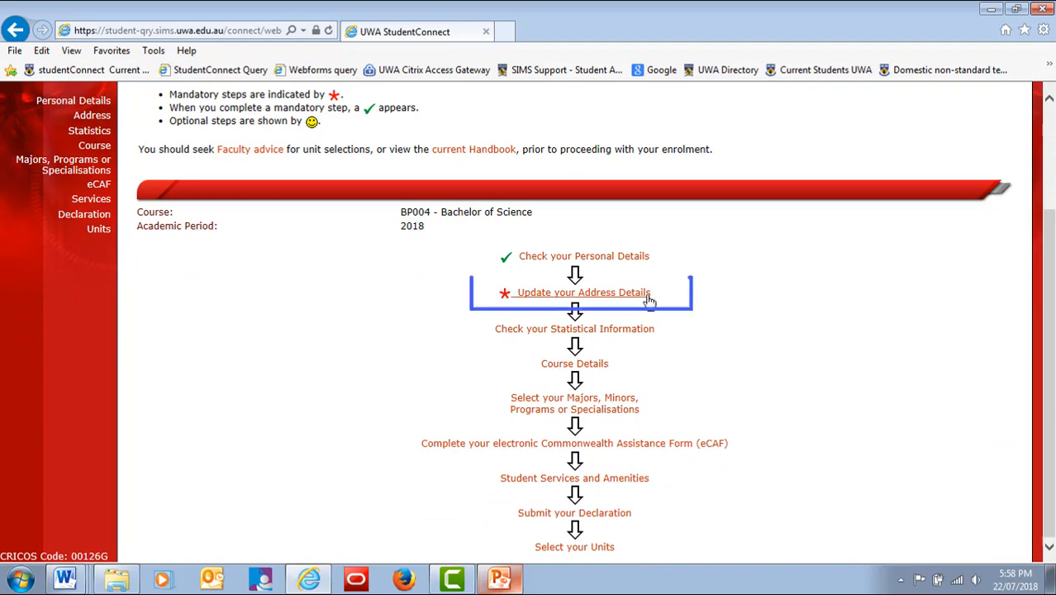
Review the address entries and finish the Address Details step, returning to Enrolment Home
{"action": "left_click", "coordinate": [582, 291]}
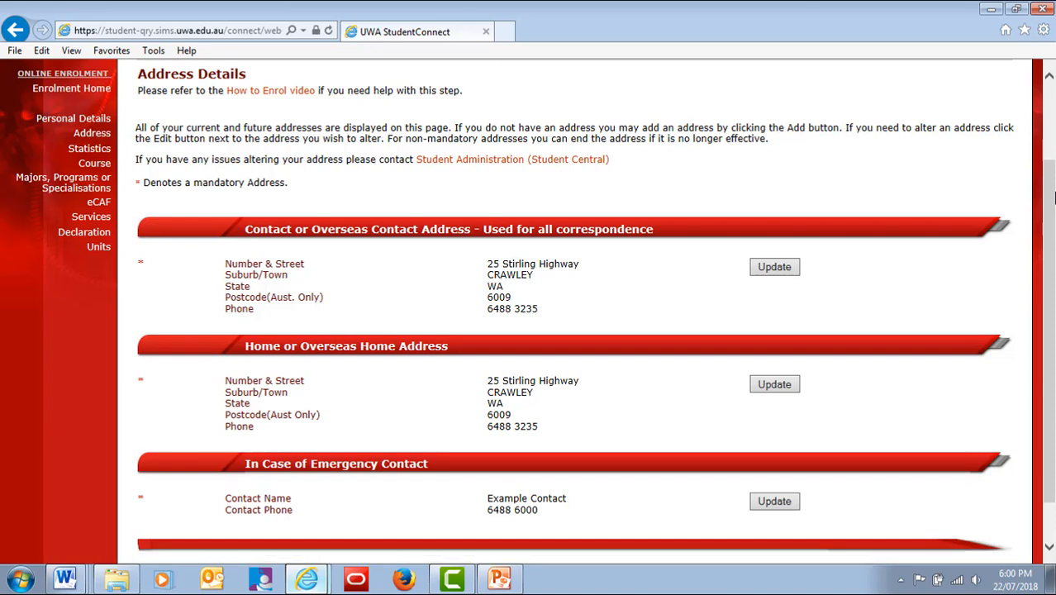
{"action": "scroll", "scroll_direction": "down", "scroll_amount": 3}
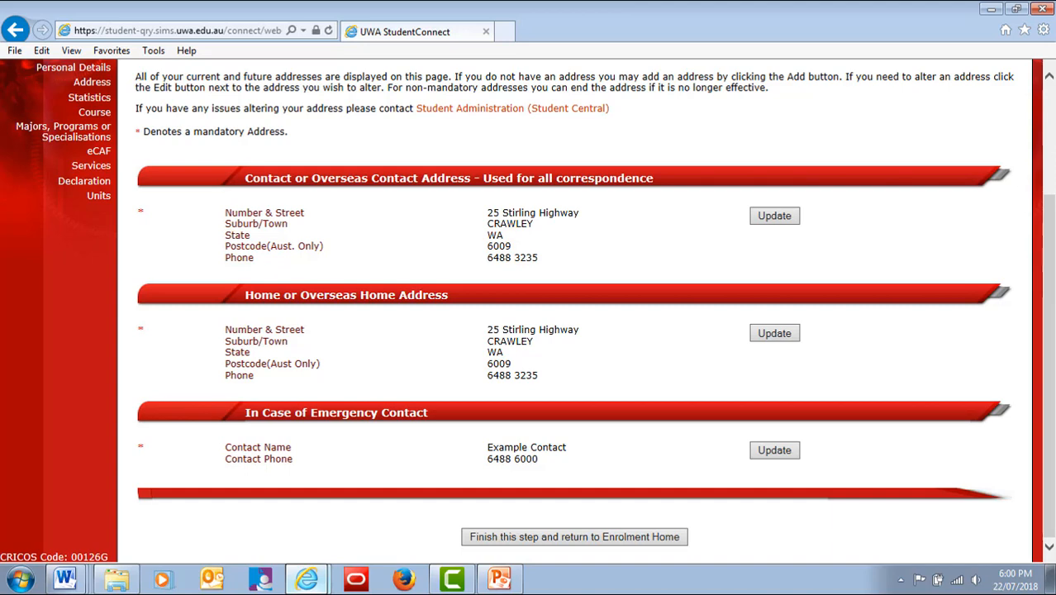
{"action": "left_click", "coordinate": [574, 535]}
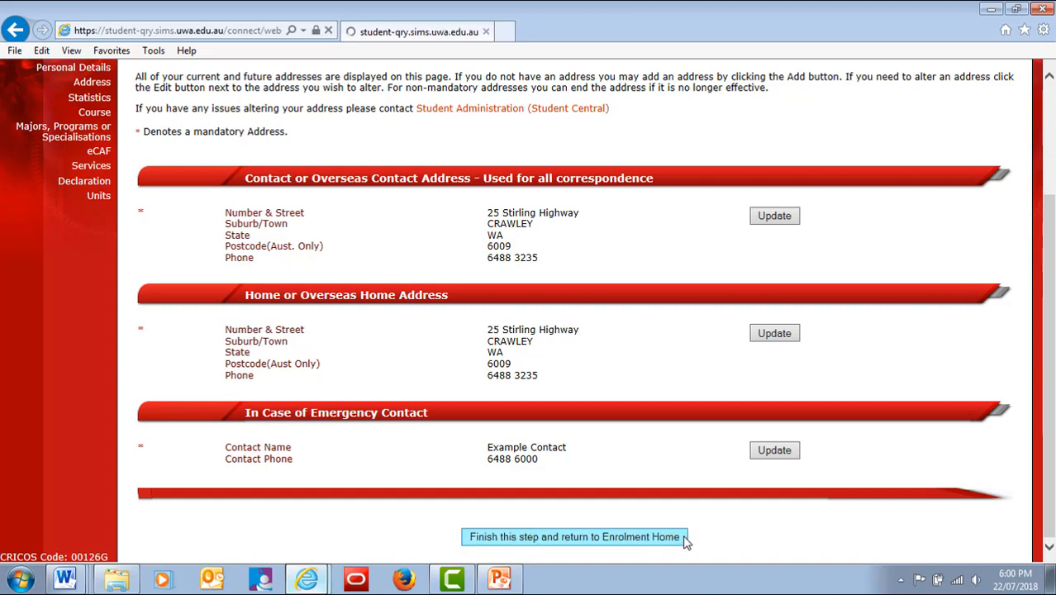
{"action": "left_click", "coordinate": [575, 535]}
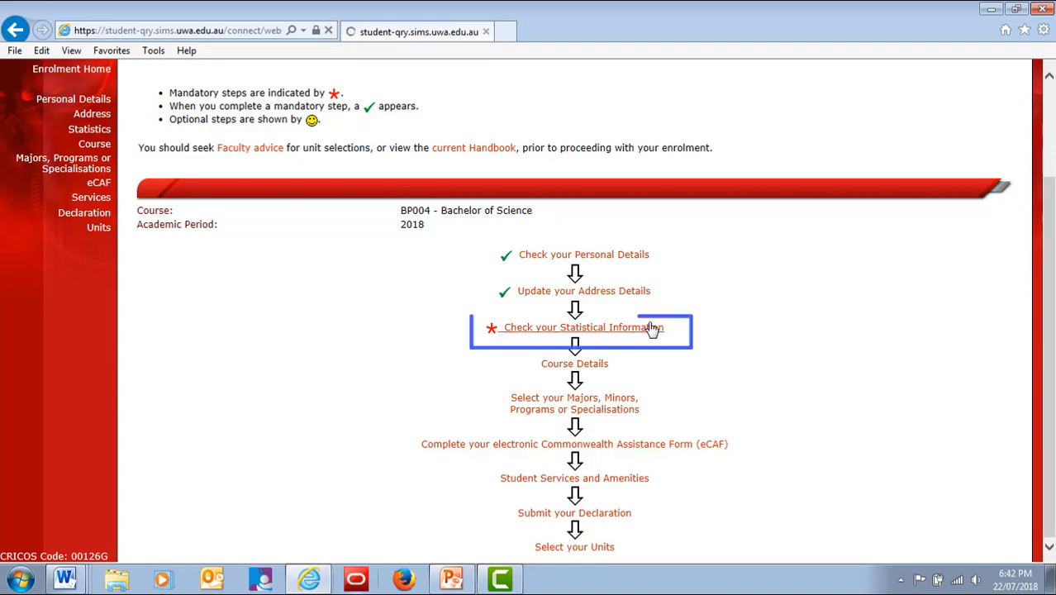
Review the Statistical Information questions through to the end of the form
{"action": "left_click", "coordinate": [578, 328]}
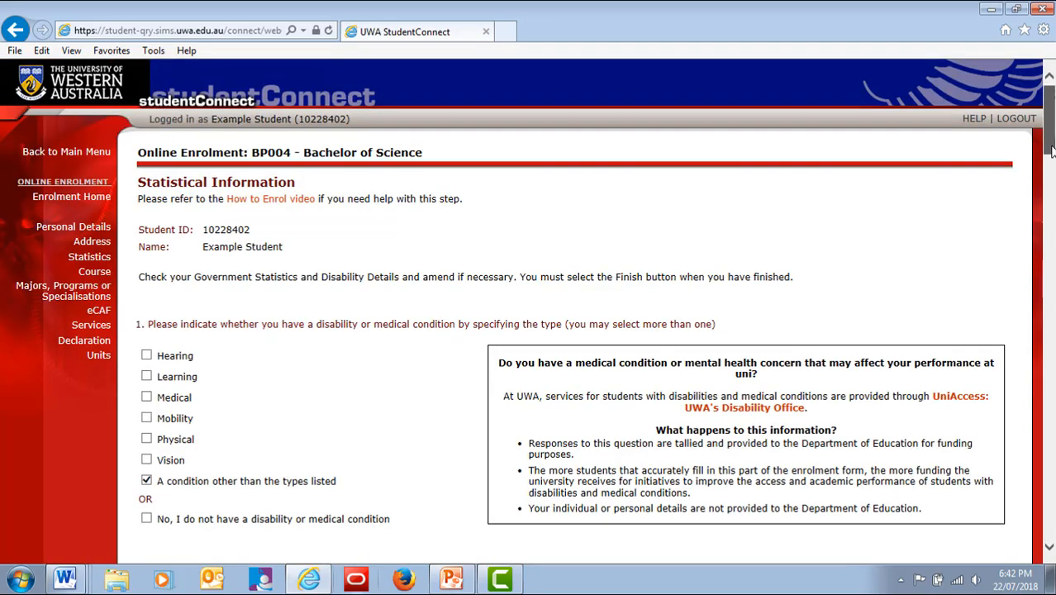
{"action": "scroll", "scroll_direction": "down", "scroll_amount": 3}
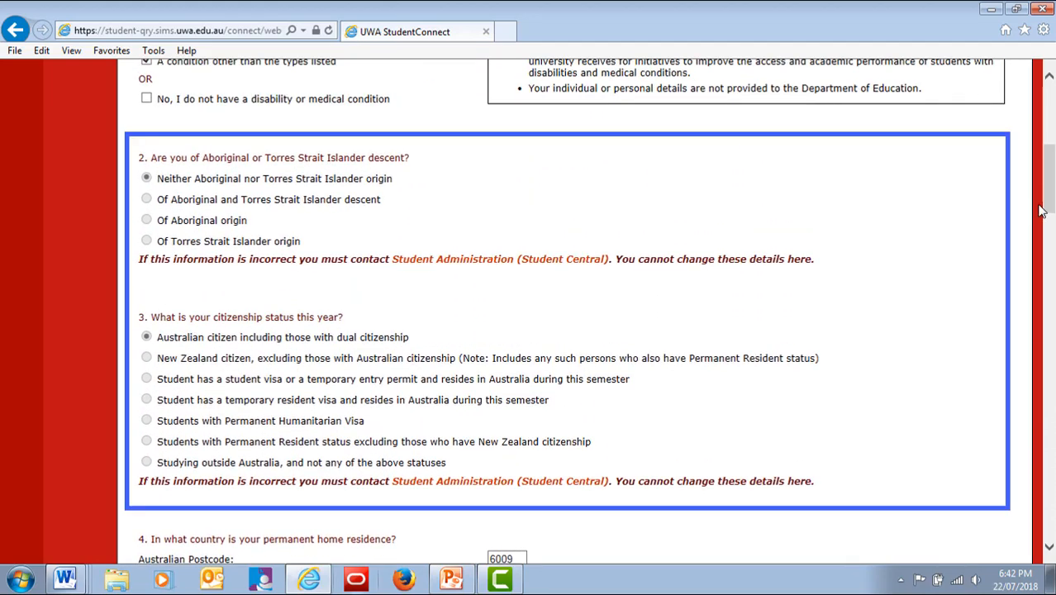
{"action": "scroll", "scroll_direction": "down", "scroll_amount": 3}
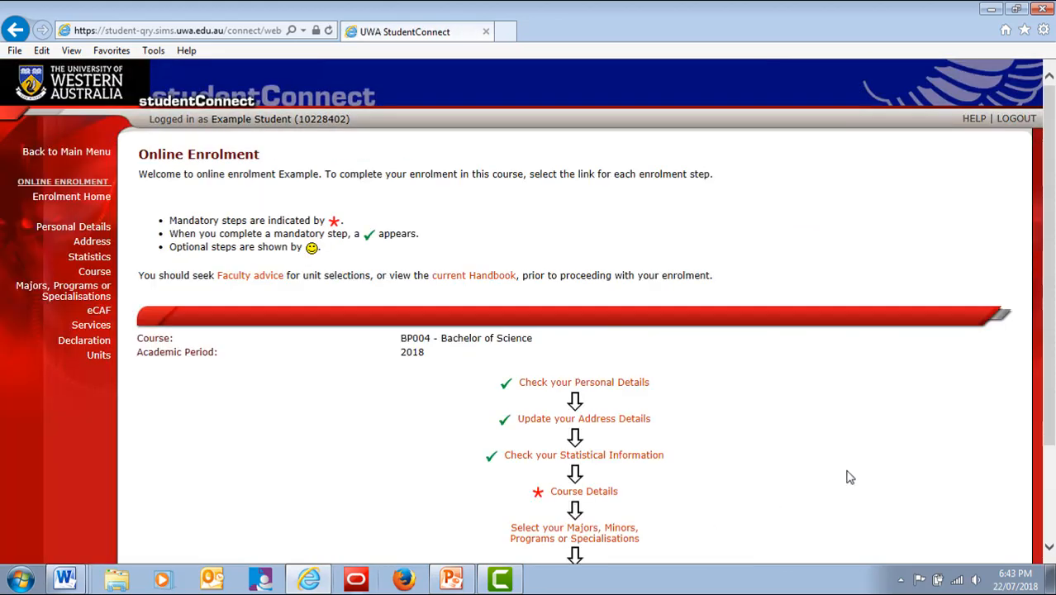
{"action": "scroll", "scroll_direction": "down", "scroll_amount": 3}
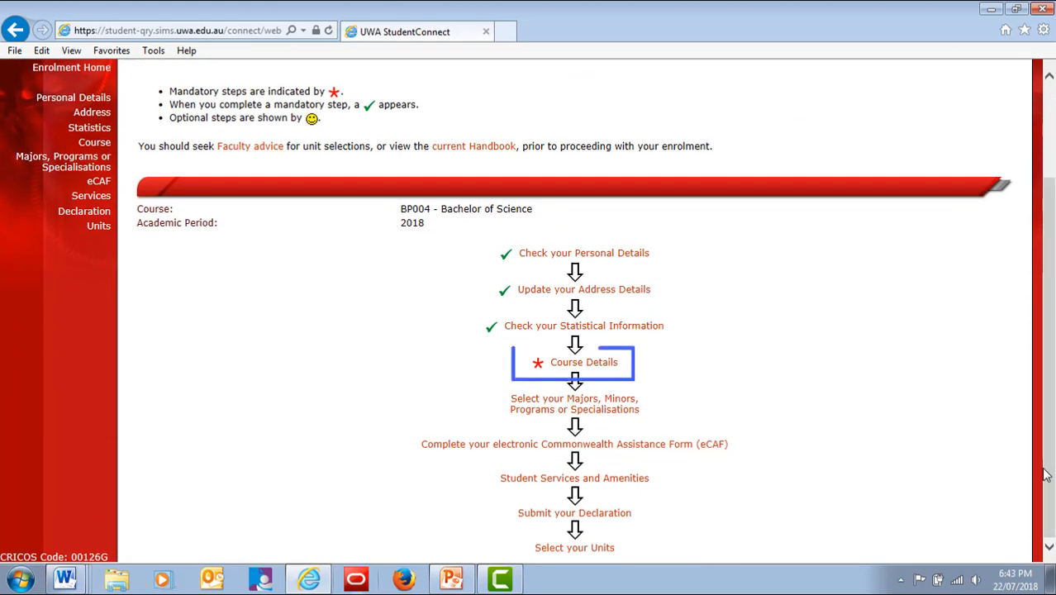
Set Expected Completion Year 2023, period End, and finish the Course Details step
{"action": "left_click", "coordinate": [583, 362]}
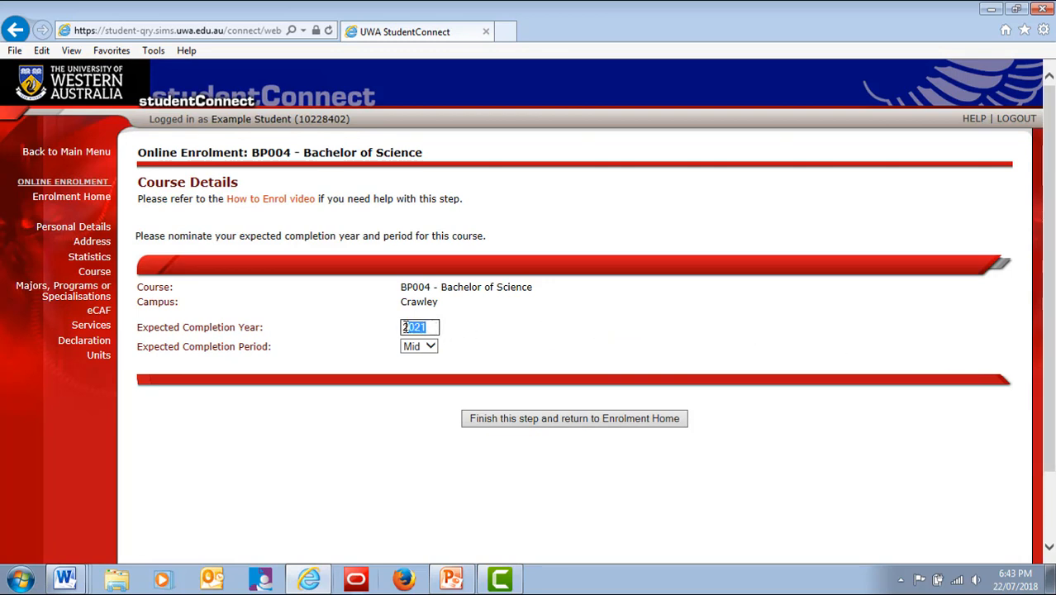
{"action": "type", "text": "20"}
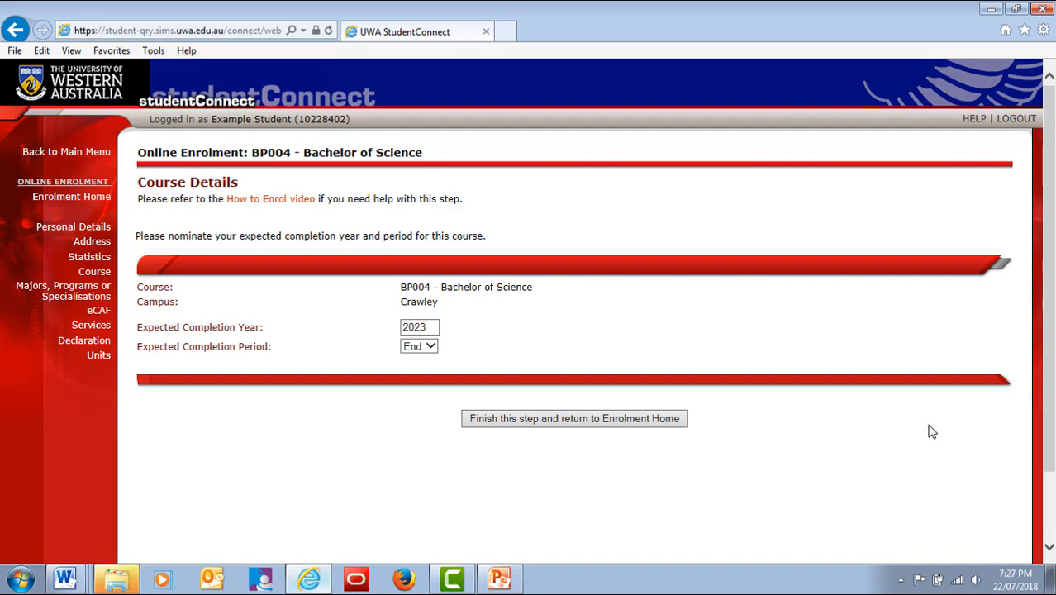
{"action": "left_click", "coordinate": [574, 418]}
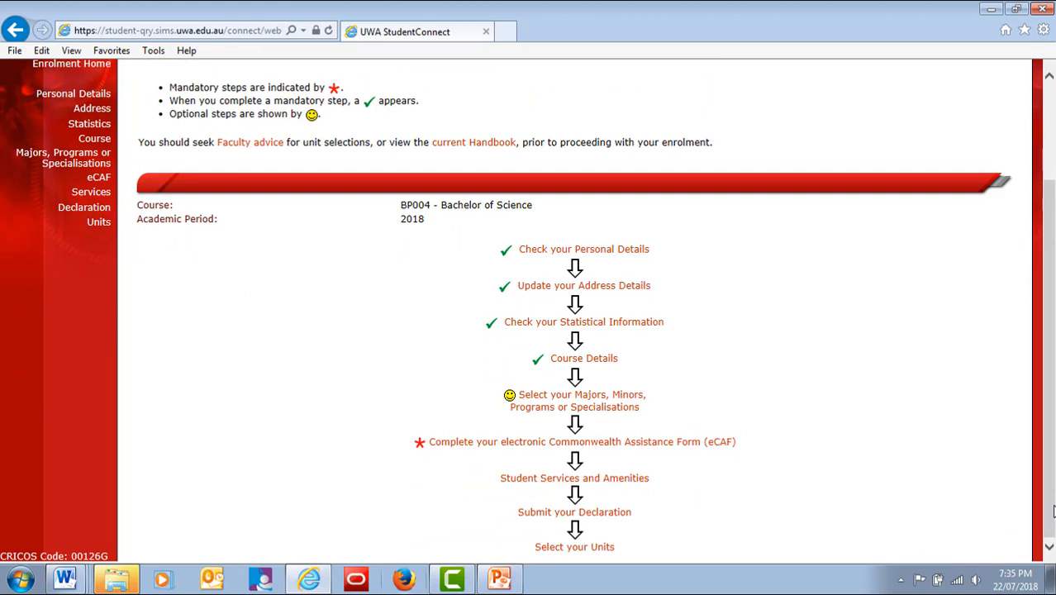
Enter the Majors, Minors, Programs or Specialisations step and start an Advanced Unit Set Search
{"action": "left_click", "coordinate": [579, 402]}
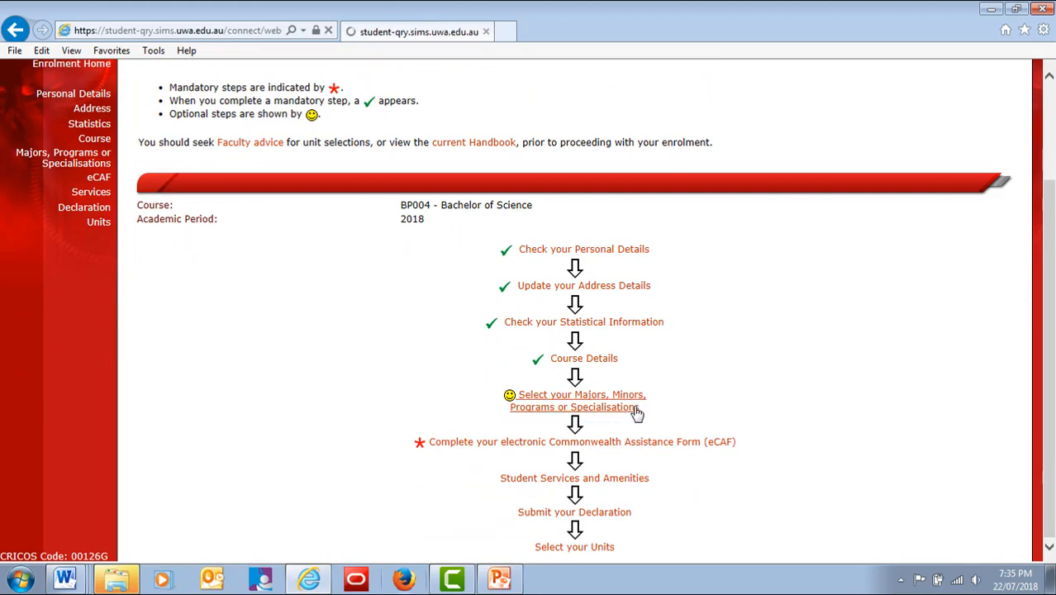
{"action": "left_click", "coordinate": [580, 393]}
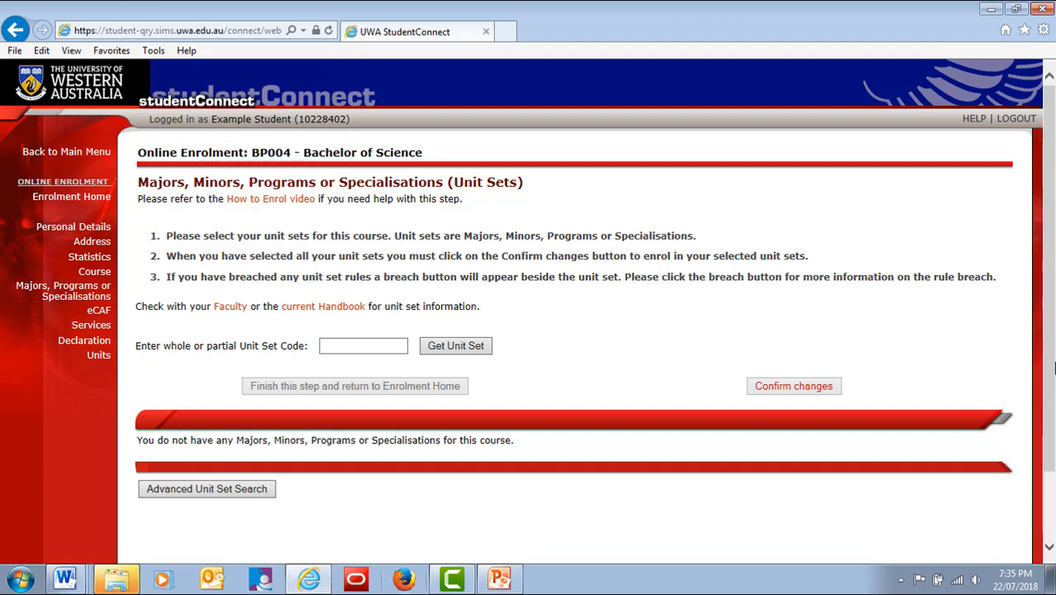
{"action": "mouse_move", "coordinate": [991, 428]}
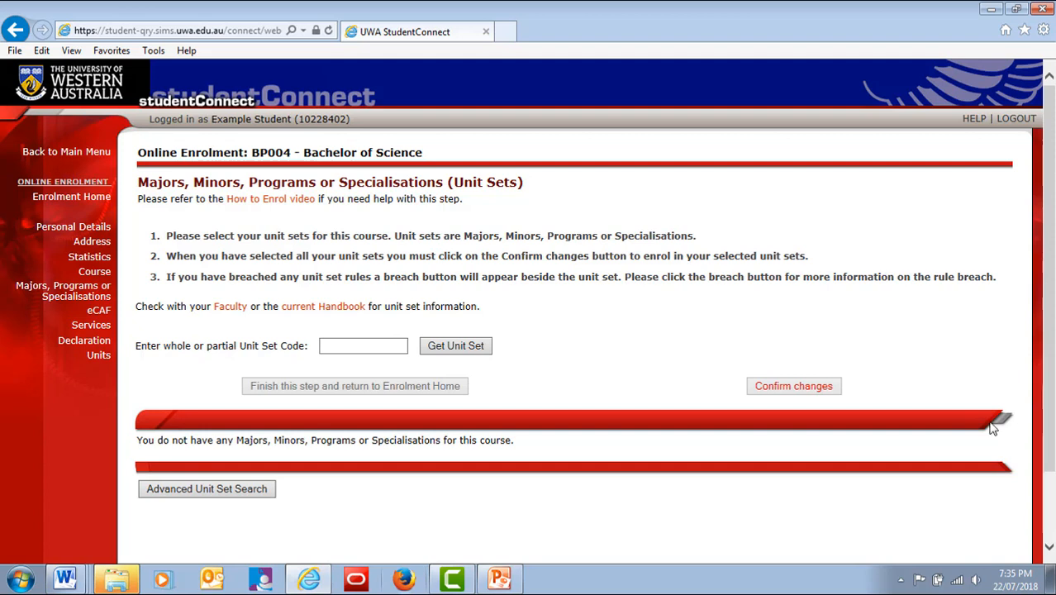
{"action": "left_click", "coordinate": [207, 490]}
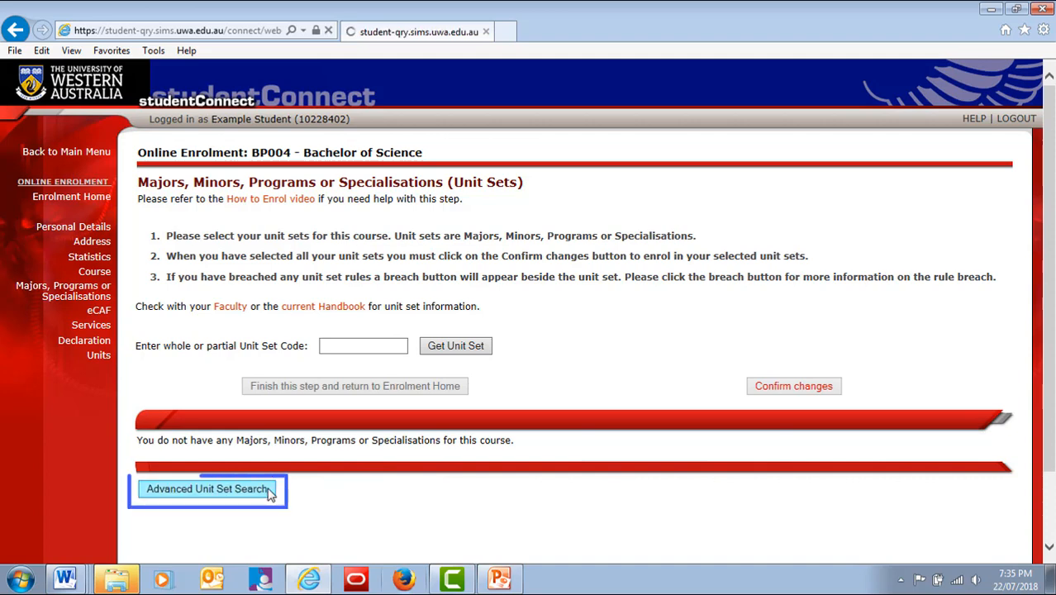
Search unit sets for 'Engineering Science' limited to Degree specific majors
{"action": "left_click", "coordinate": [206, 489]}
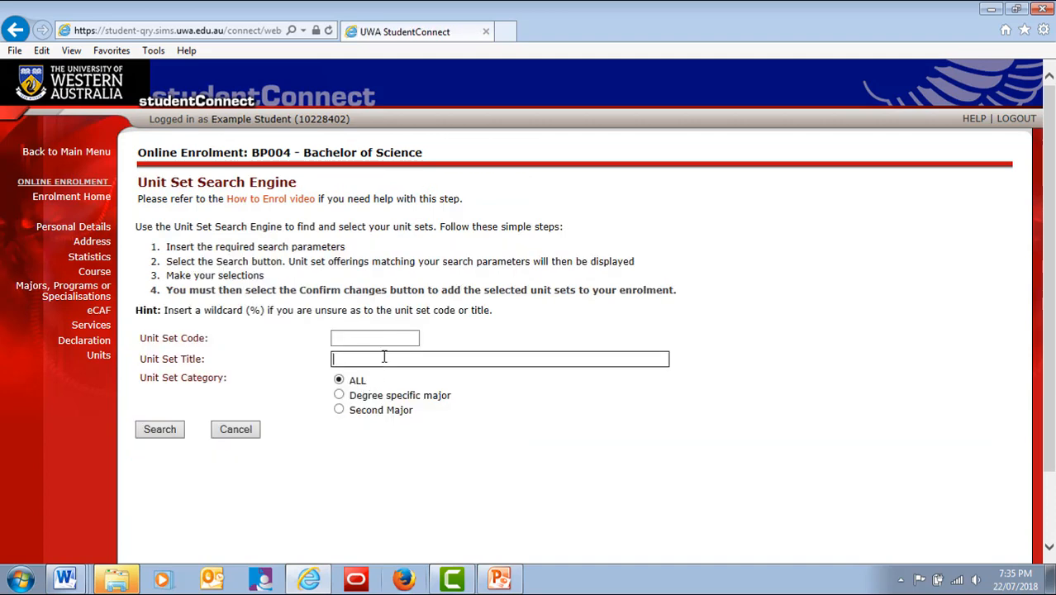
{"action": "type", "text": "Engineering Science"}
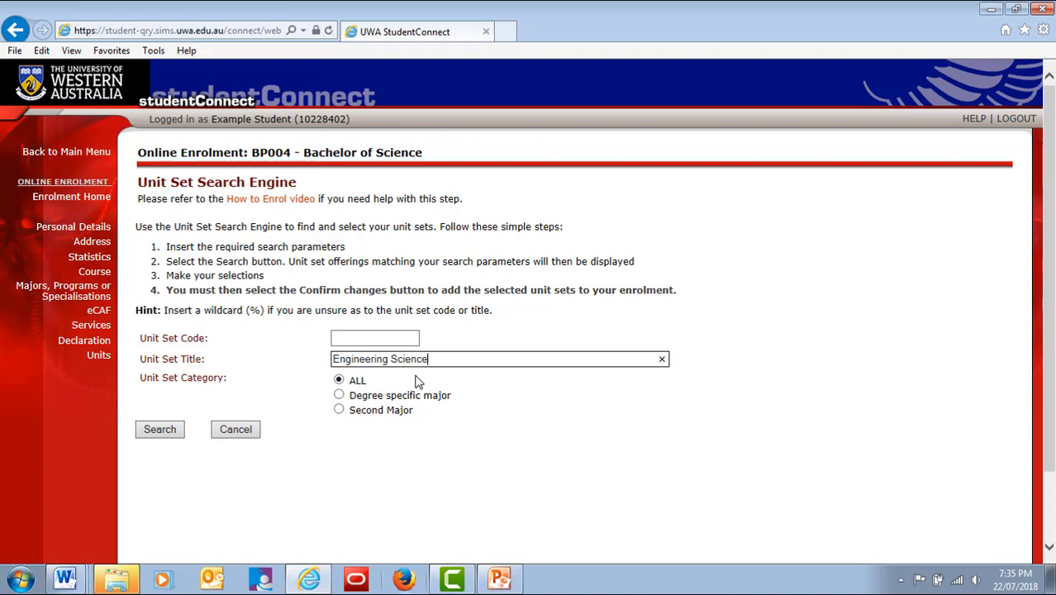
{"action": "left_click", "coordinate": [339, 393]}
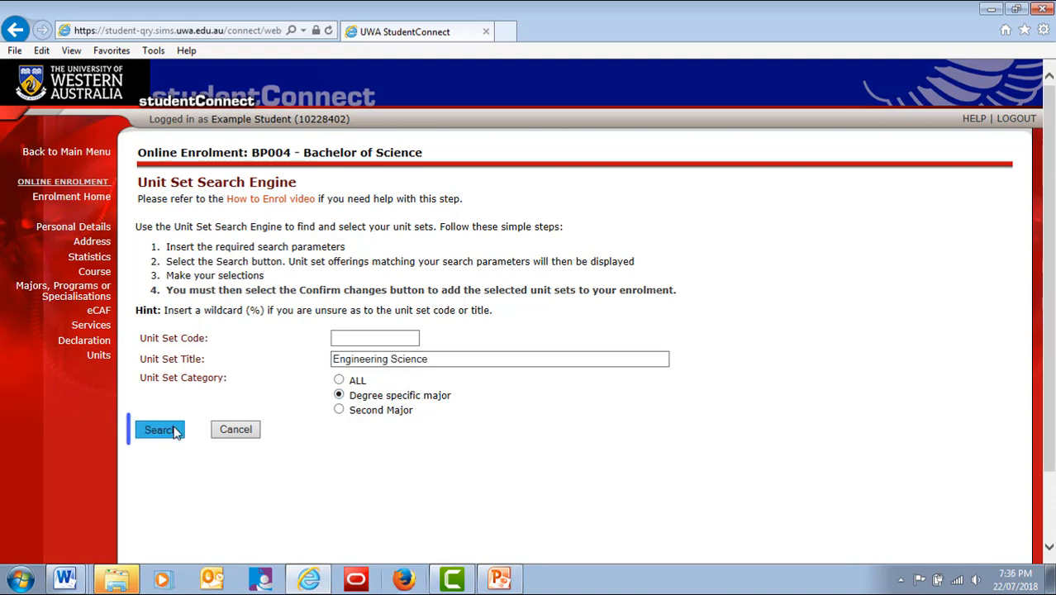
{"action": "left_click", "coordinate": [159, 430]}
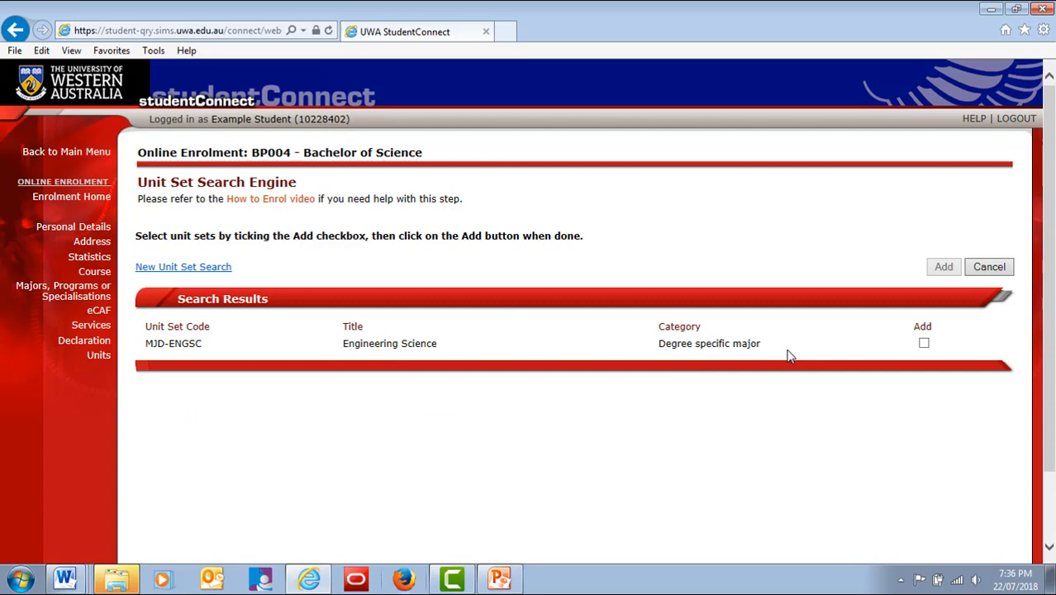
Add the Engineering Science major, confirm changes so it shows ENROLLED, and finish the step
{"action": "left_click", "coordinate": [924, 342]}
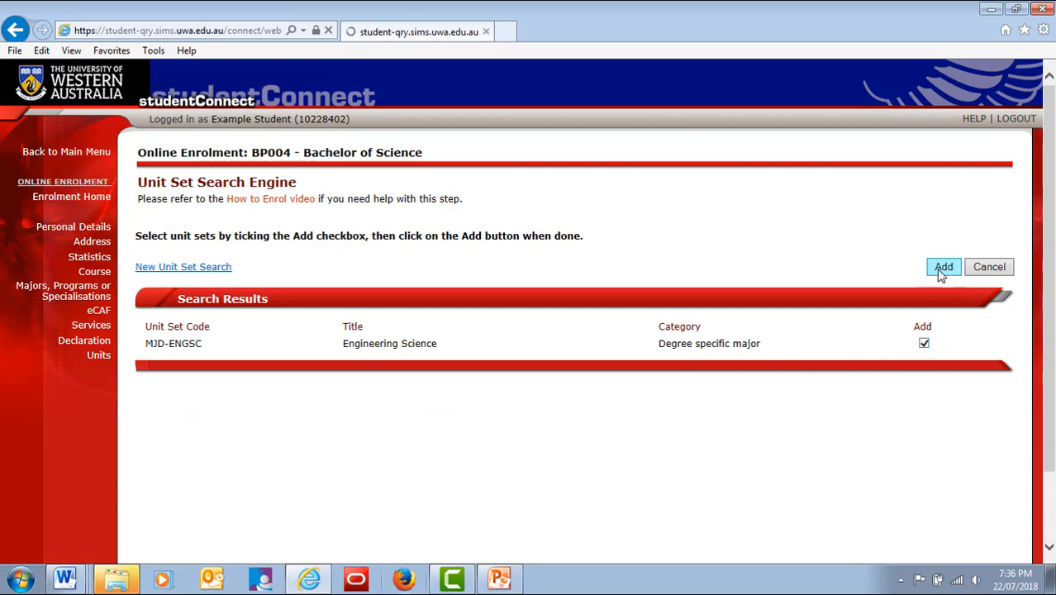
{"action": "left_click", "coordinate": [942, 267]}
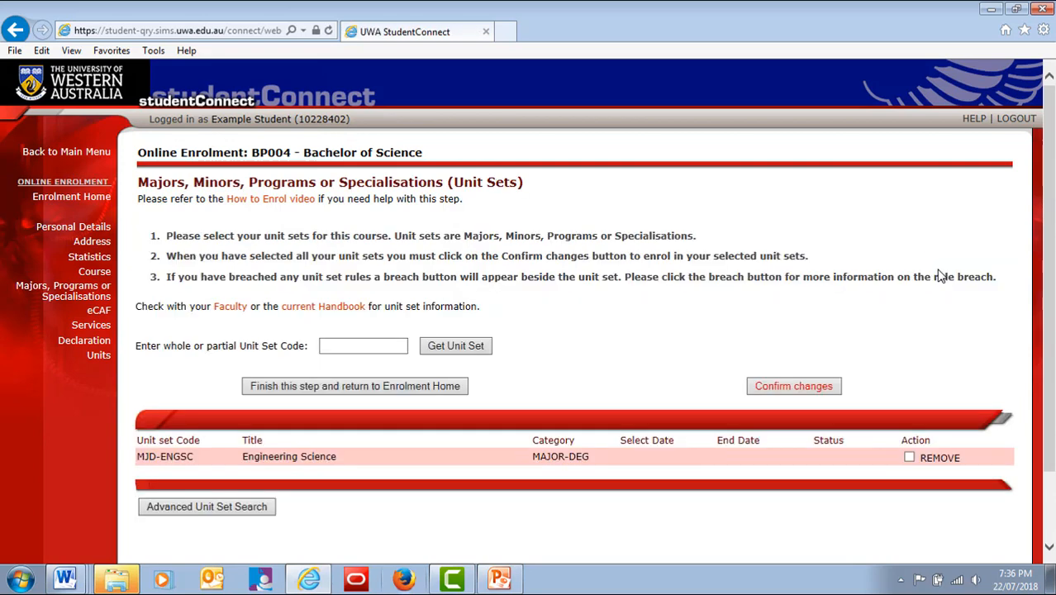
{"action": "left_click", "coordinate": [792, 387]}
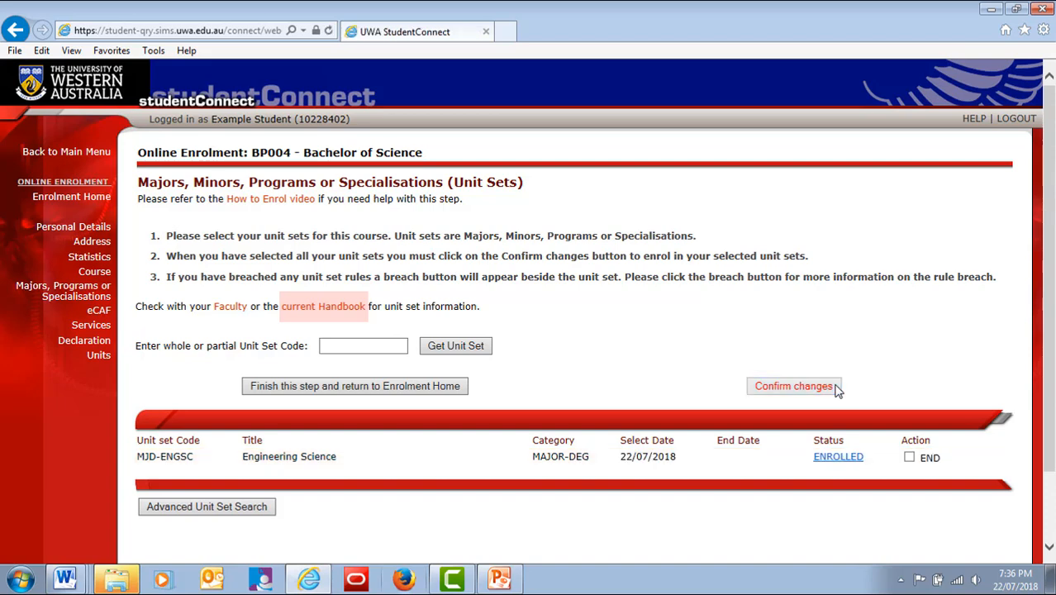
{"action": "left_click", "coordinate": [354, 387]}
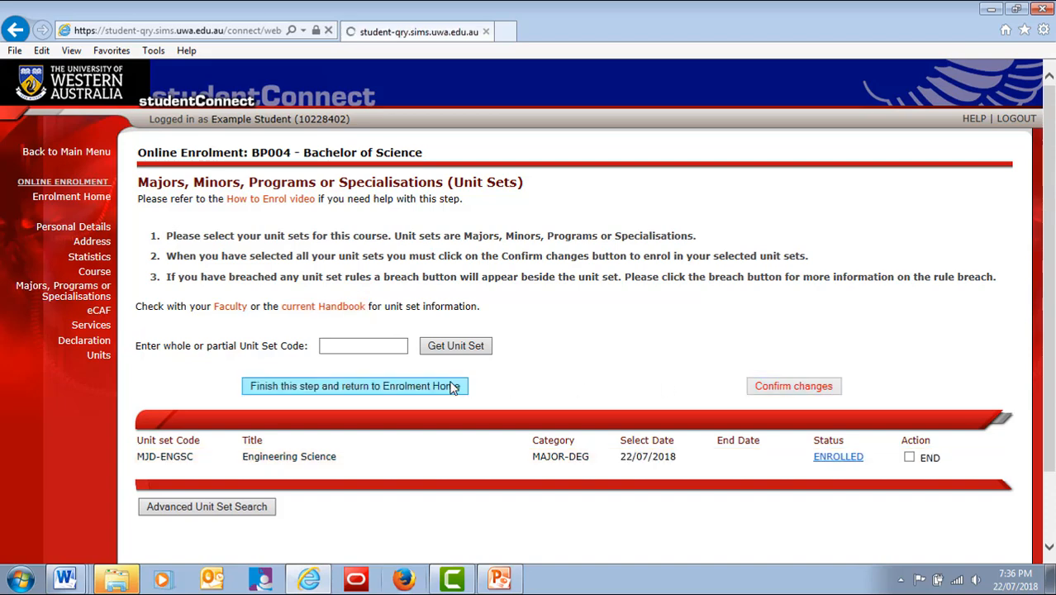
{"action": "left_click", "coordinate": [353, 387]}
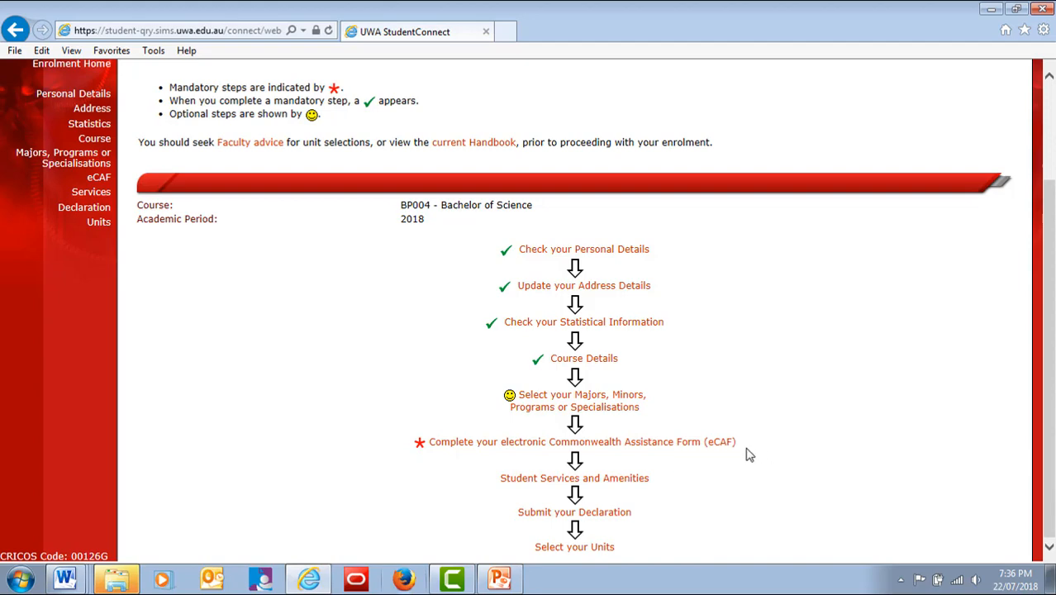
Return to Enrolment Home showing the remaining steps with eCAF flagged
{"action": "left_click", "coordinate": [582, 442]}
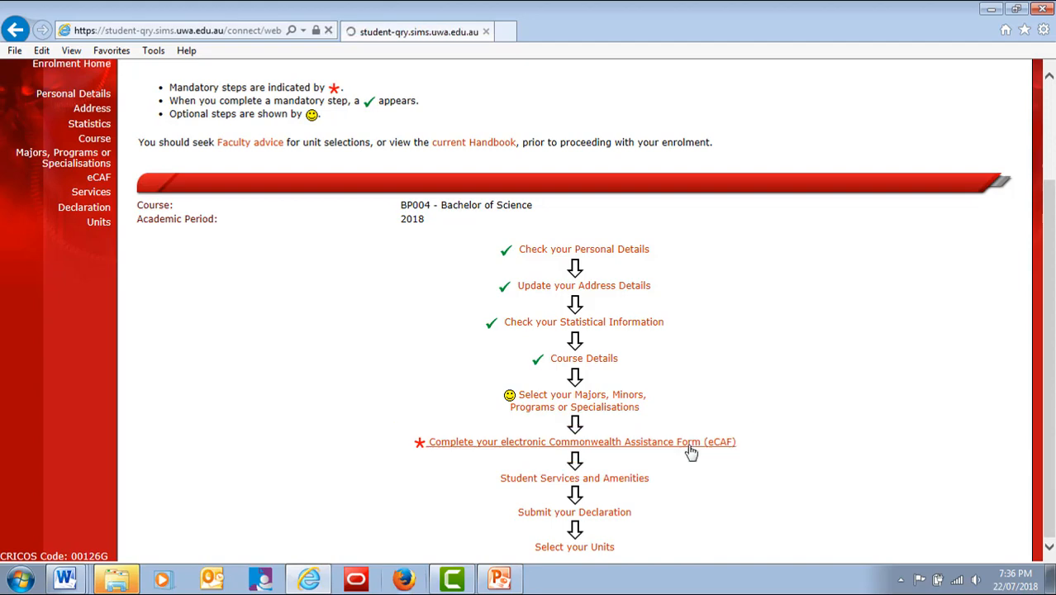
In the eCAF form, select 'I do not want a HECS-HELP loan' to pay fees upfront
{"action": "left_click", "coordinate": [576, 441]}
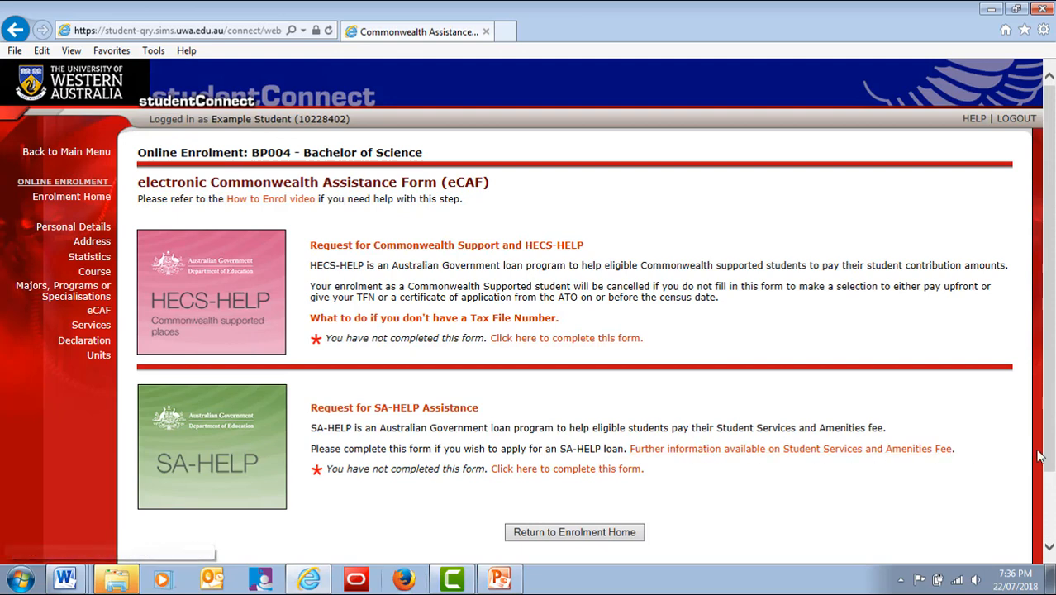
{"action": "mouse_move", "coordinate": [1044, 455]}
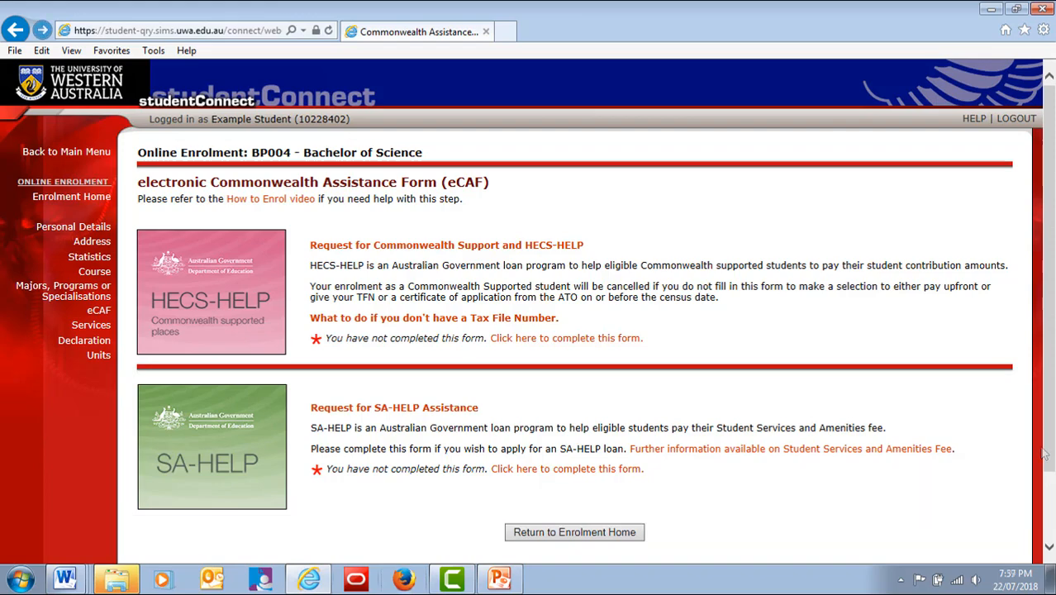
{"action": "left_click", "coordinate": [565, 337]}
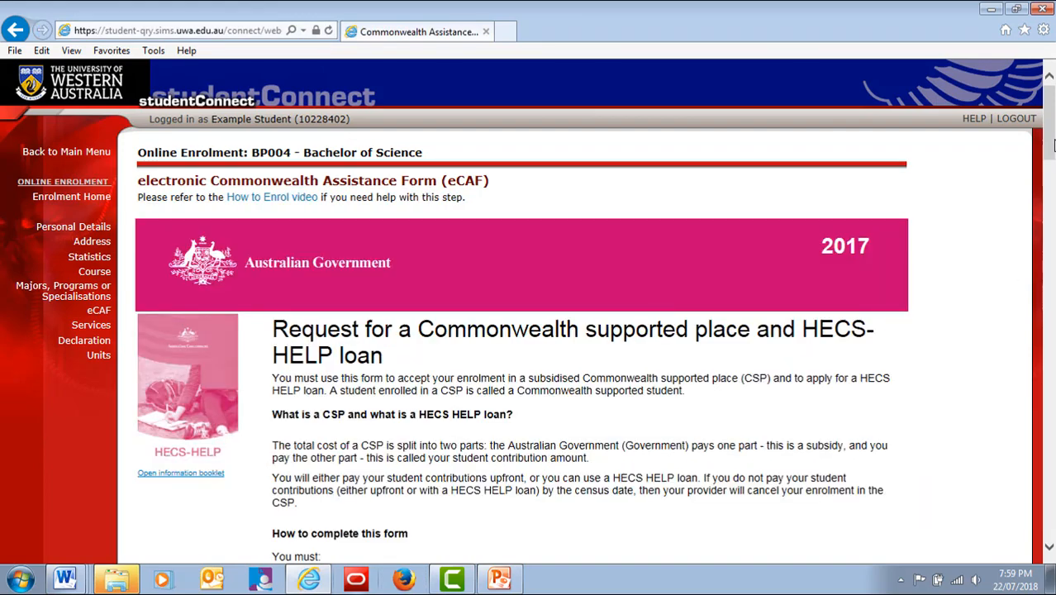
{"action": "scroll", "scroll_direction": "down", "scroll_amount": 3}
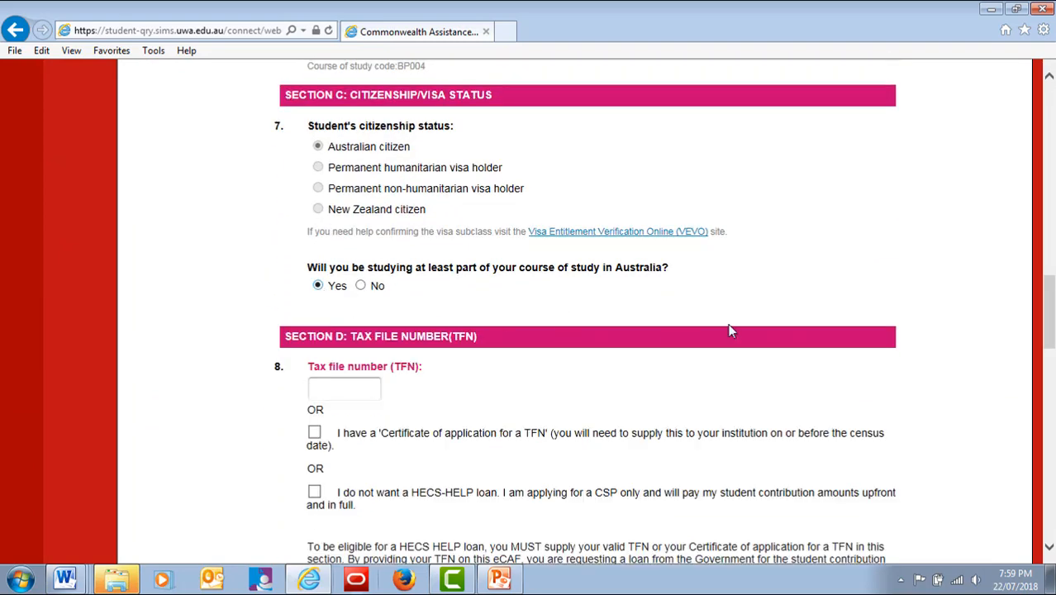
{"action": "scroll", "scroll_direction": "down", "scroll_amount": 3}
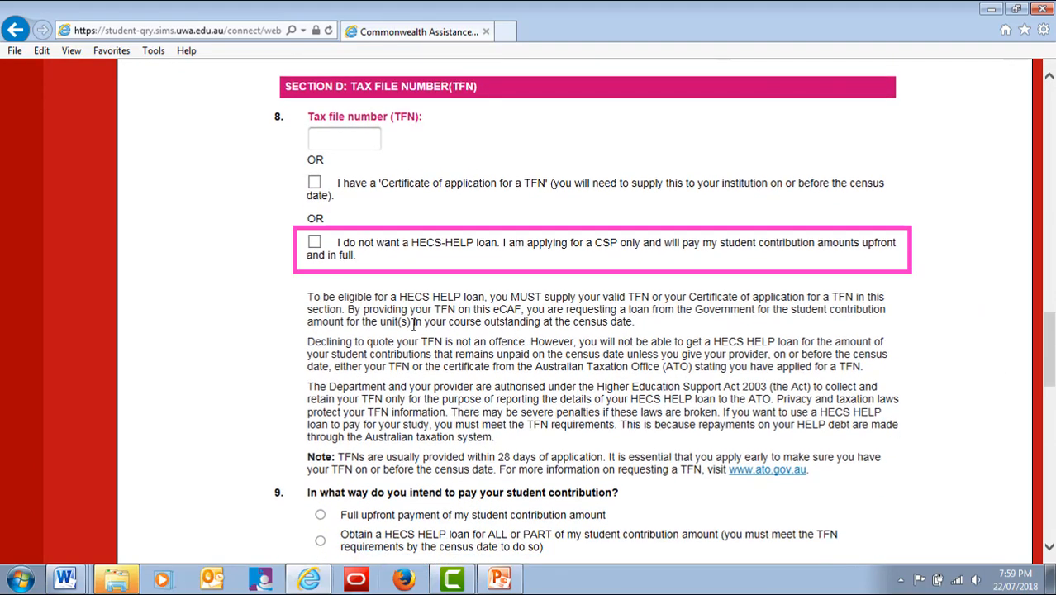
{"action": "left_click", "coordinate": [314, 241]}
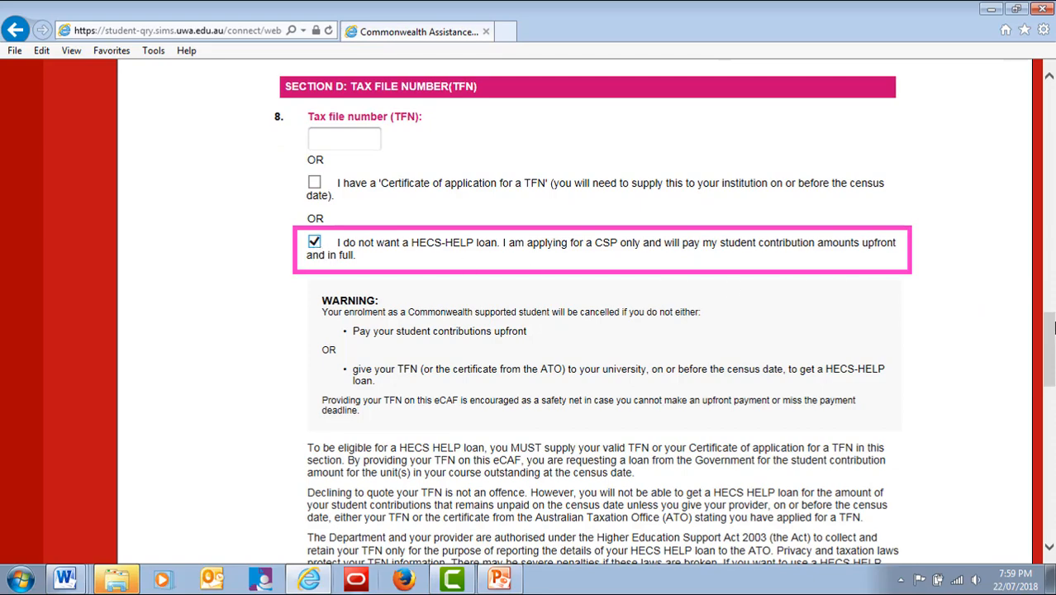
Submit the Commonwealth Assistance Form and finish the eCAF step, returning to Enrolment Home
{"action": "scroll", "scroll_direction": "down", "scroll_amount": 3}
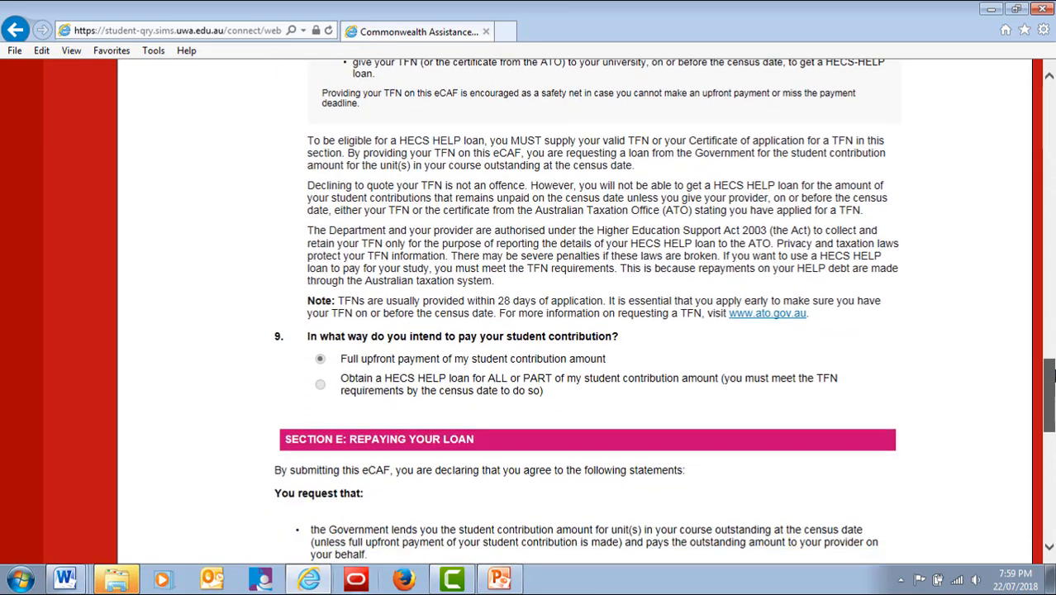
{"action": "scroll", "scroll_direction": "down", "scroll_amount": 3}
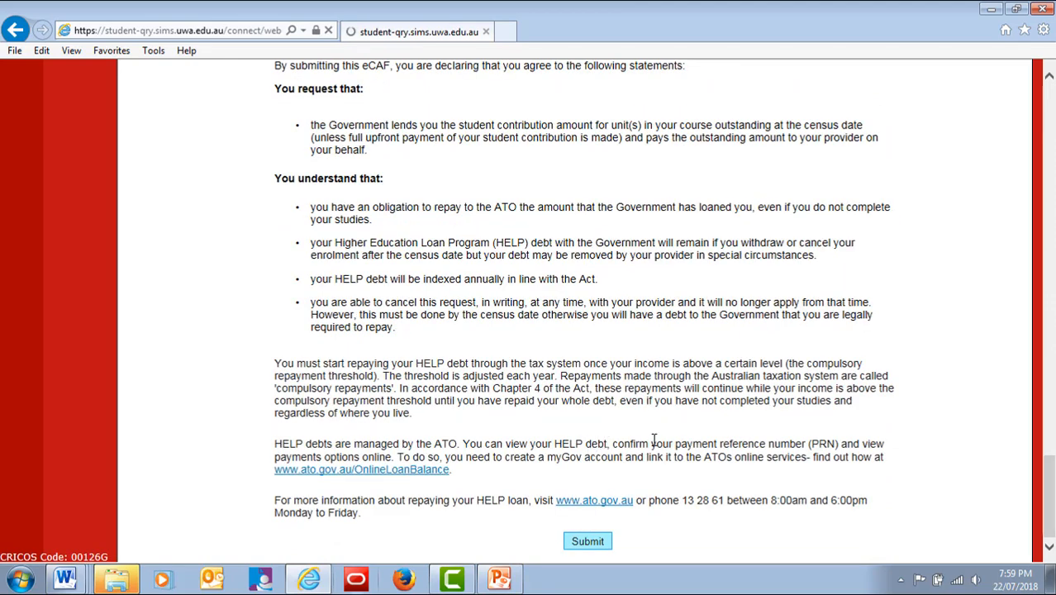
{"action": "left_click", "coordinate": [587, 542]}
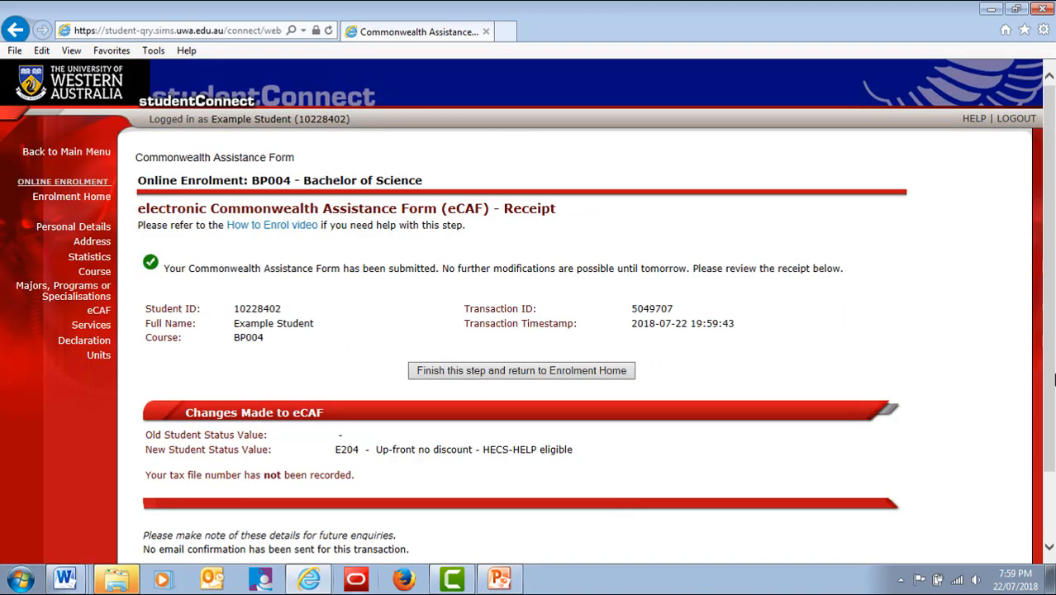
{"action": "left_click", "coordinate": [520, 371]}
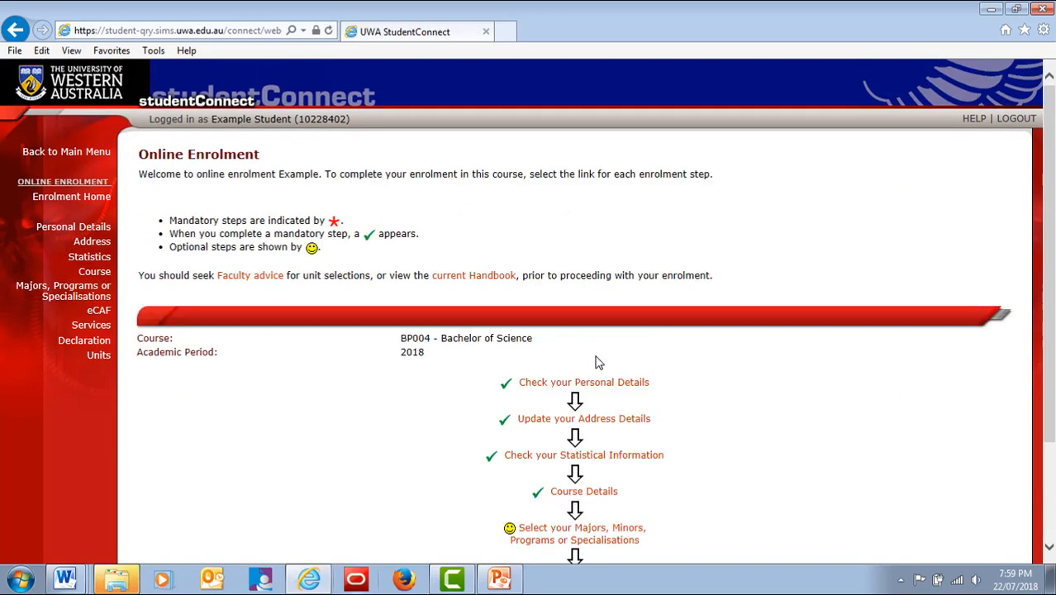
Finish Student Services and Amenities with Guild membership Yes and return to enrolment home
{"action": "scroll", "scroll_direction": "down", "scroll_amount": 3}
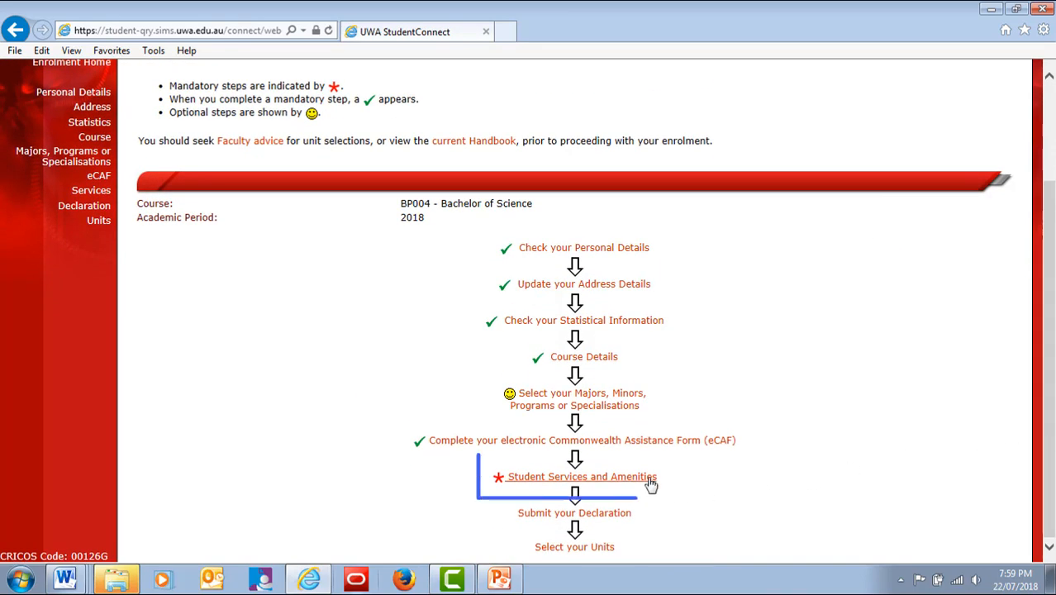
{"action": "left_click", "coordinate": [582, 476]}
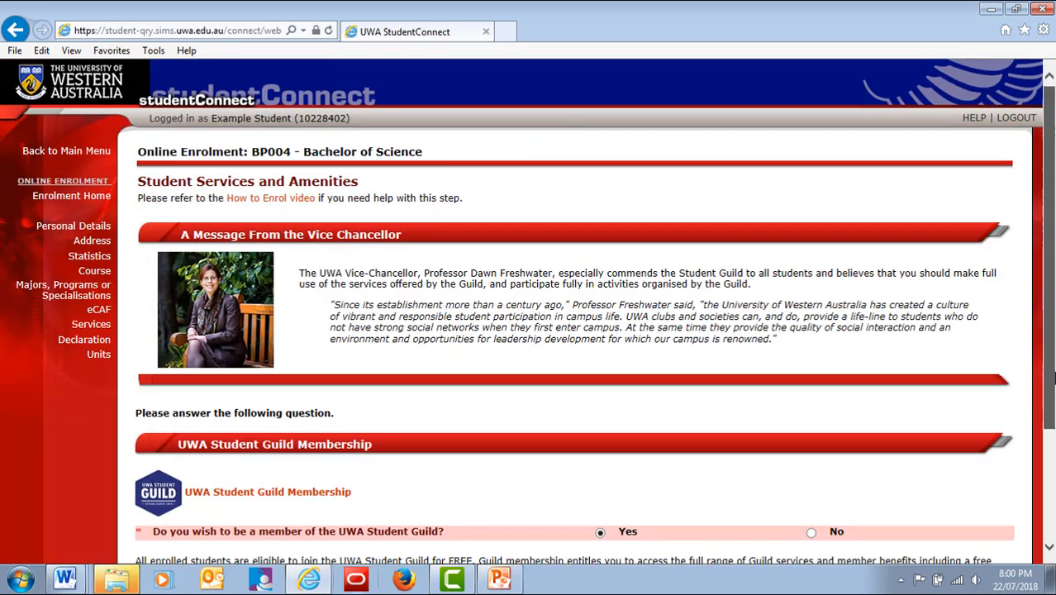
{"action": "scroll", "scroll_direction": "down", "scroll_amount": 3}
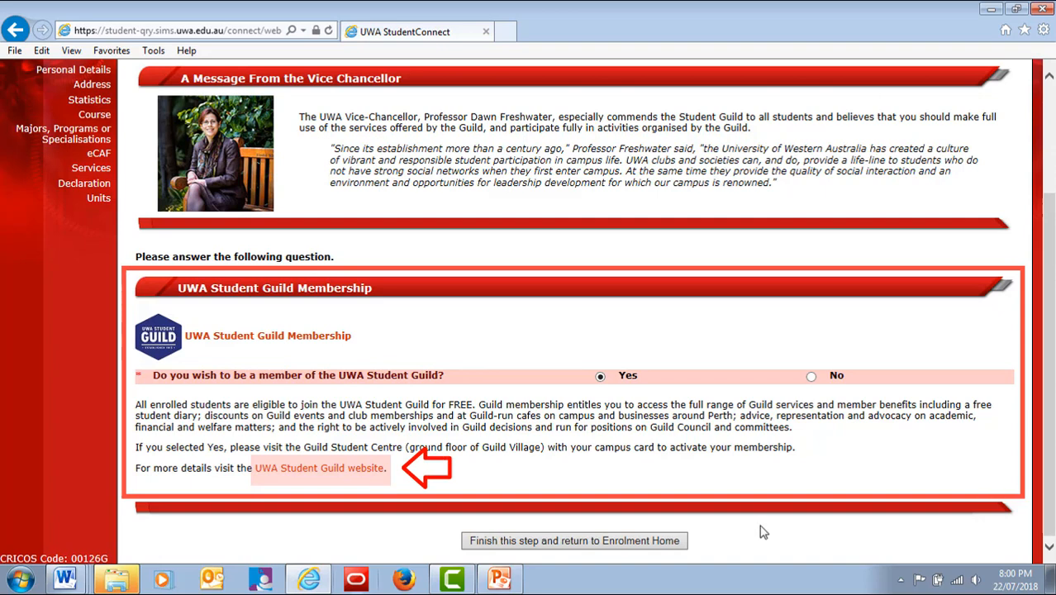
{"action": "left_click", "coordinate": [576, 540]}
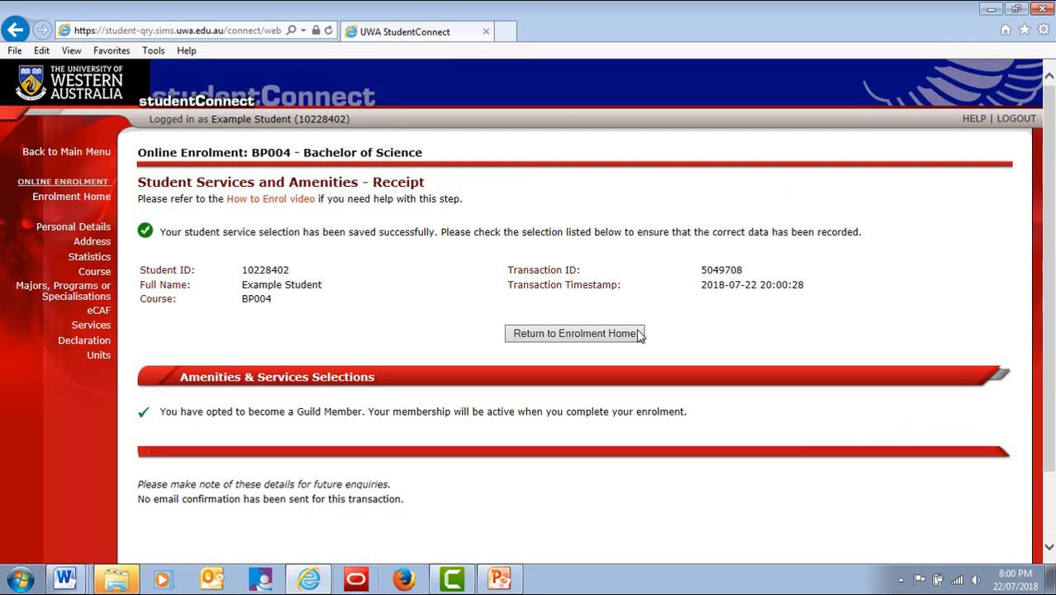
{"action": "left_click", "coordinate": [575, 334]}
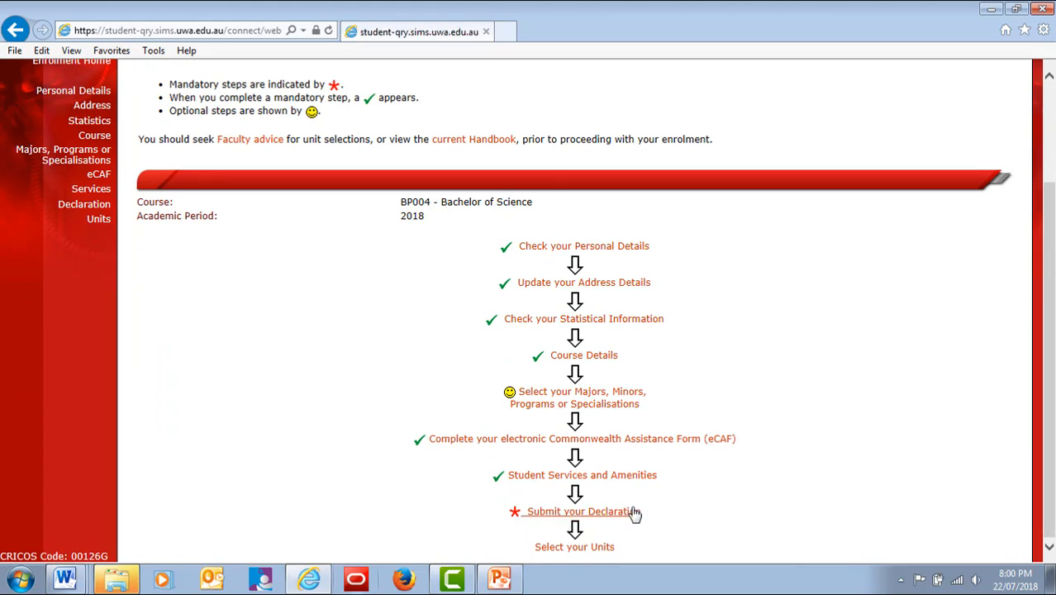
Accept the Student Declaration so Submit your Declaration is ticked complete
{"action": "left_click", "coordinate": [578, 511]}
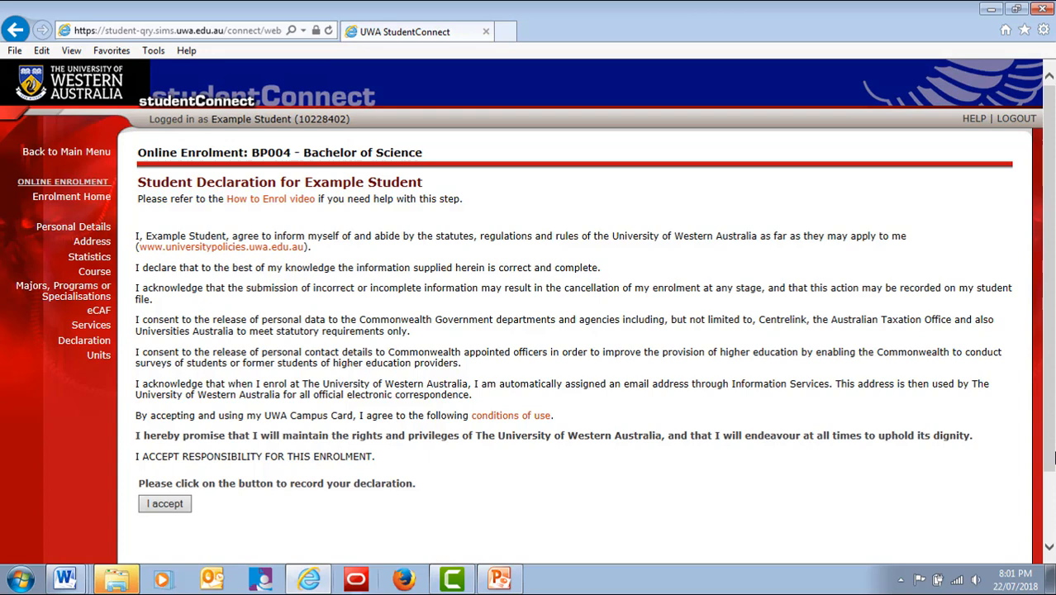
{"action": "mouse_move", "coordinate": [444, 490]}
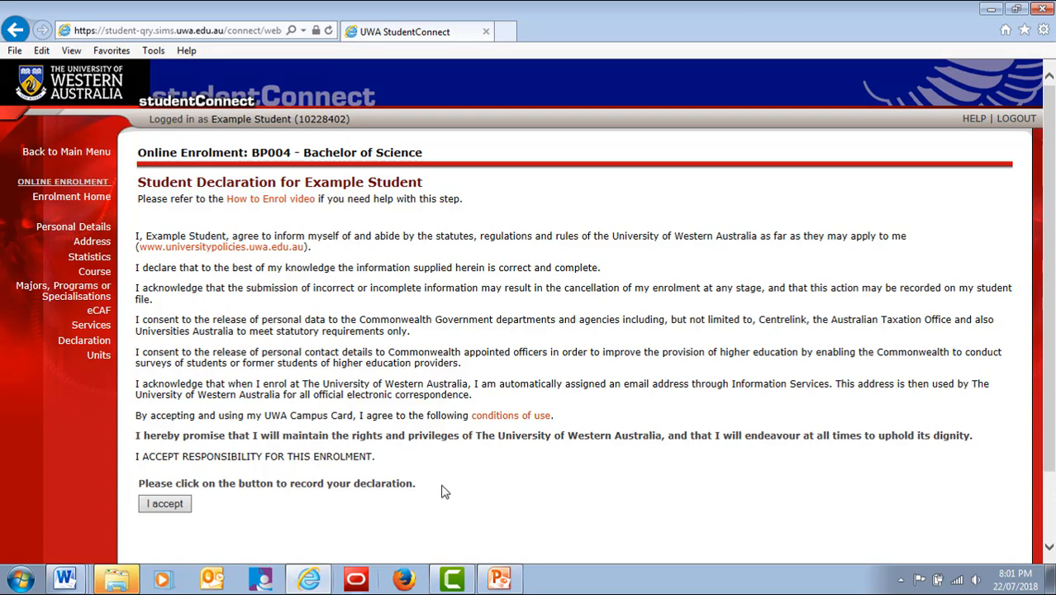
{"action": "left_click", "coordinate": [165, 502]}
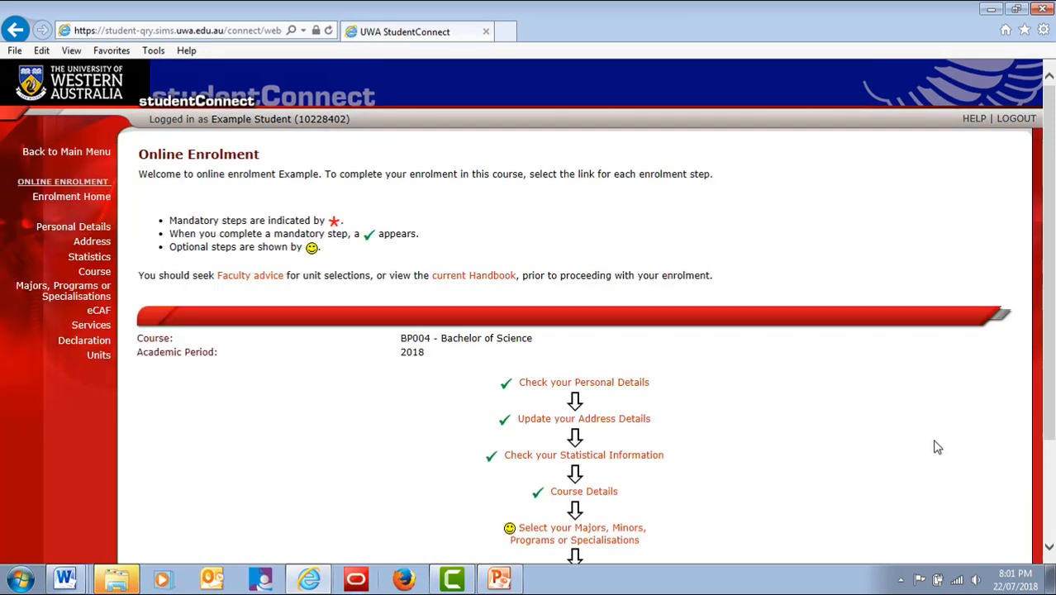
{"action": "scroll", "scroll_direction": "down", "scroll_amount": 3}
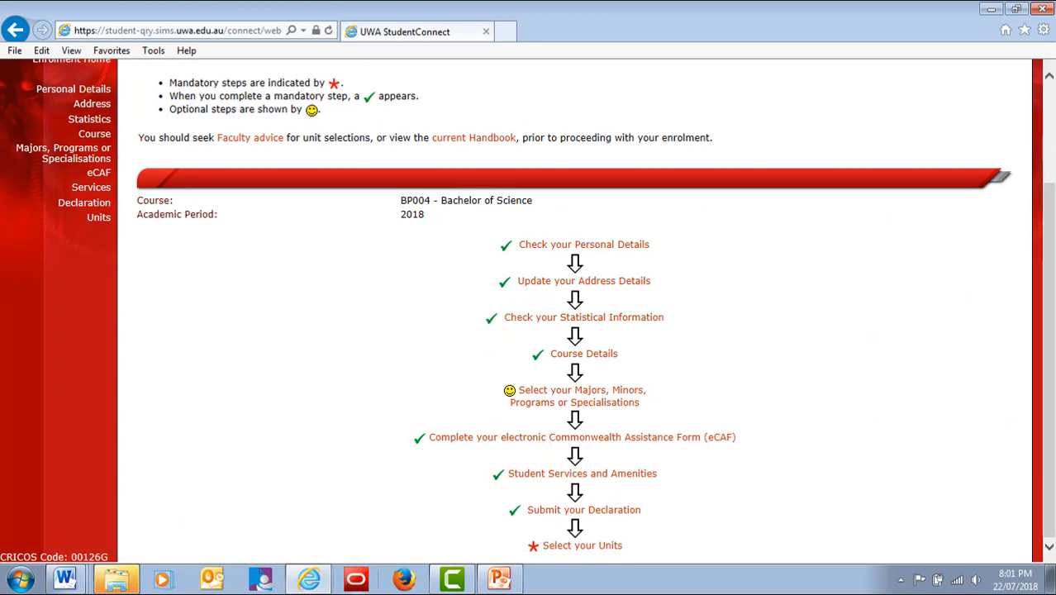
Enter Select your Units, open the current Handbook in a new tab, and start typing unit code ENSC1002
{"action": "left_click", "coordinate": [581, 545]}
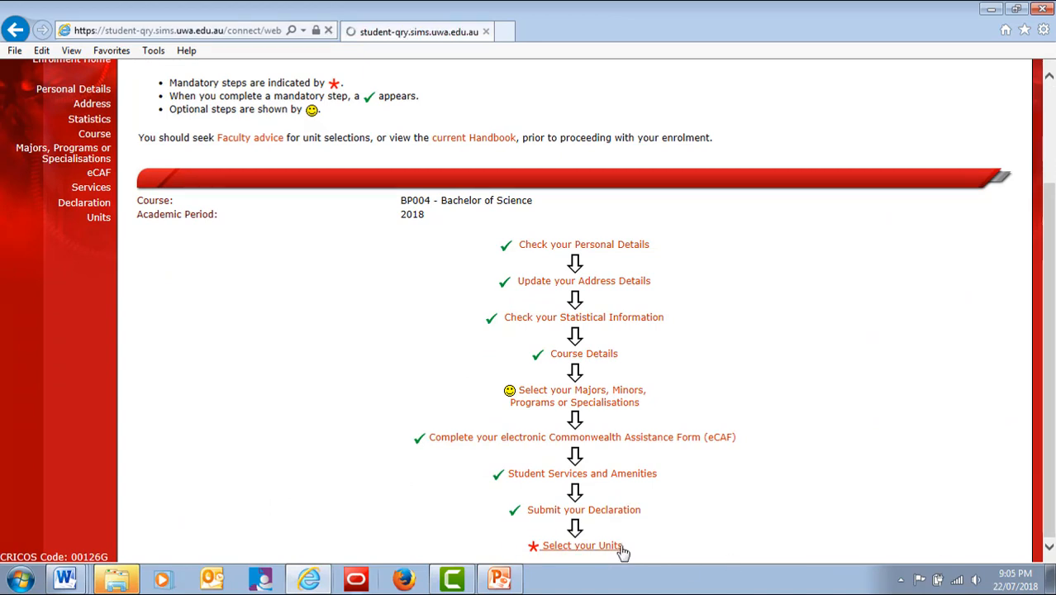
{"action": "left_click", "coordinate": [580, 545]}
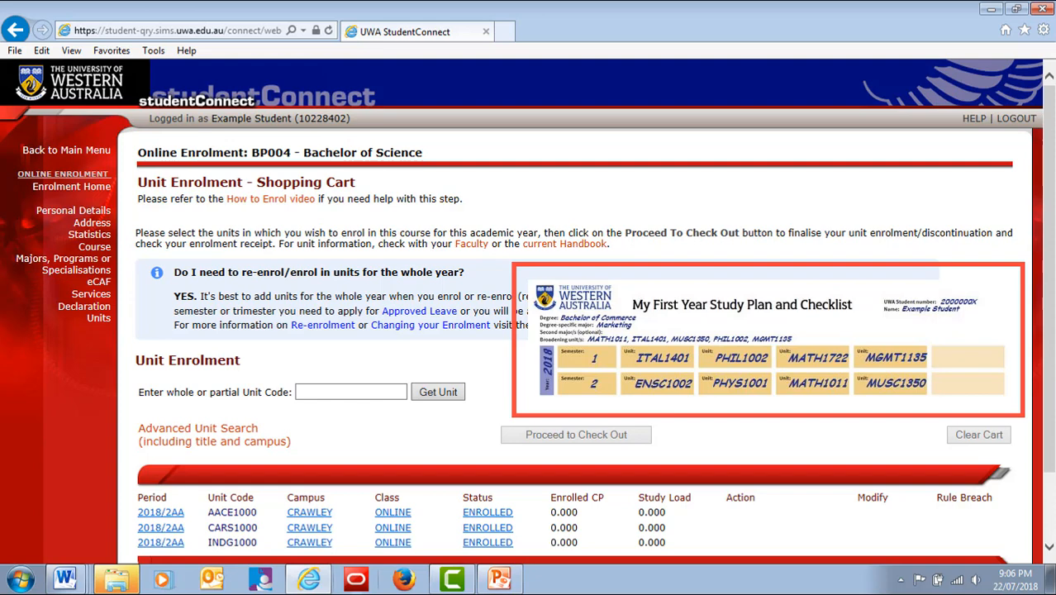
{"action": "mouse_move", "coordinate": [653, 267]}
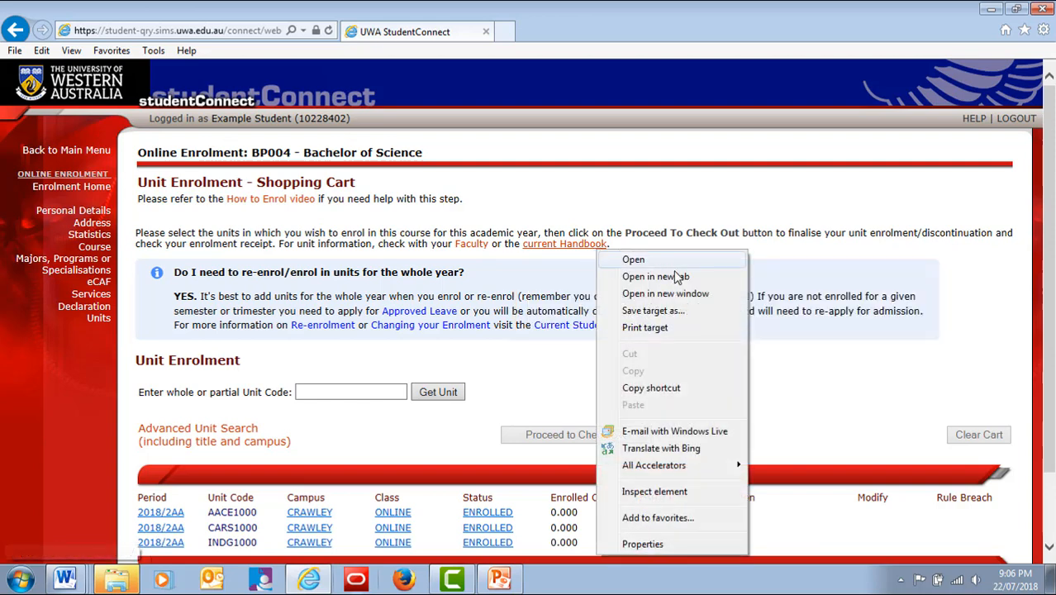
{"action": "left_click", "coordinate": [655, 276]}
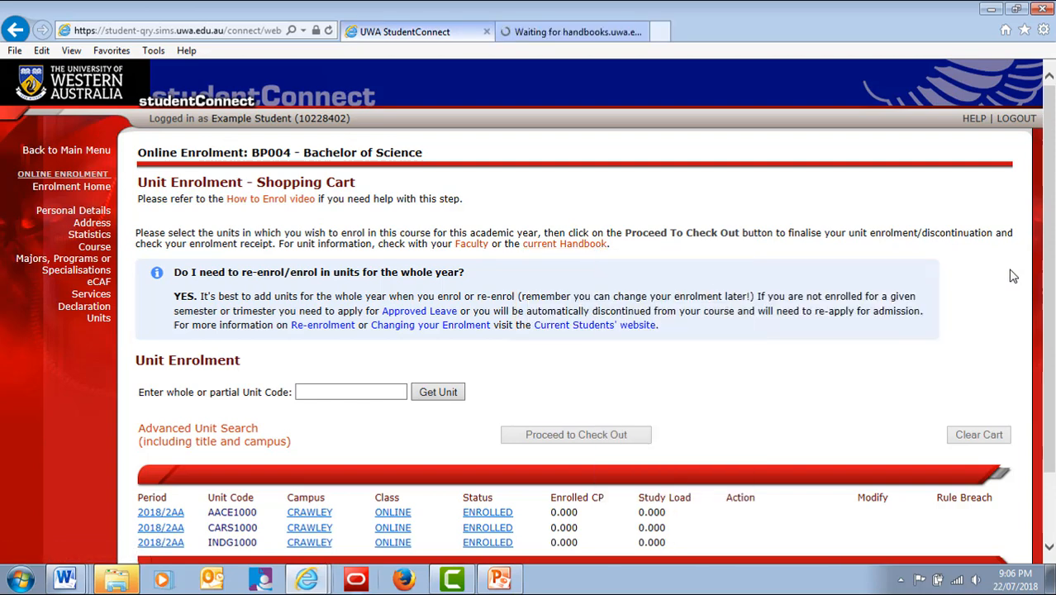
{"action": "left_click", "coordinate": [570, 32]}
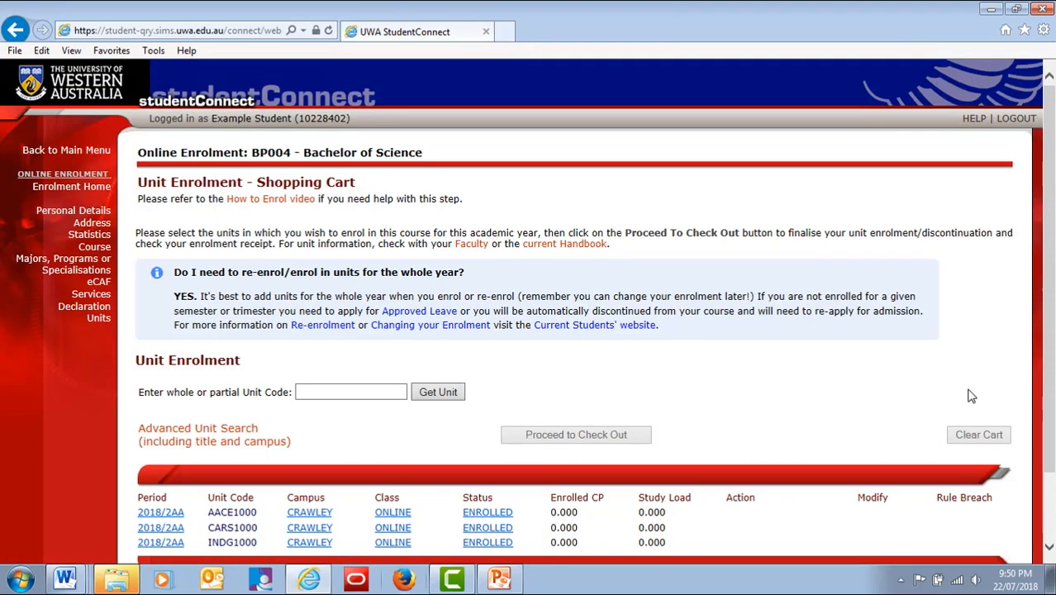
{"action": "type", "text": "ENSC1002"}
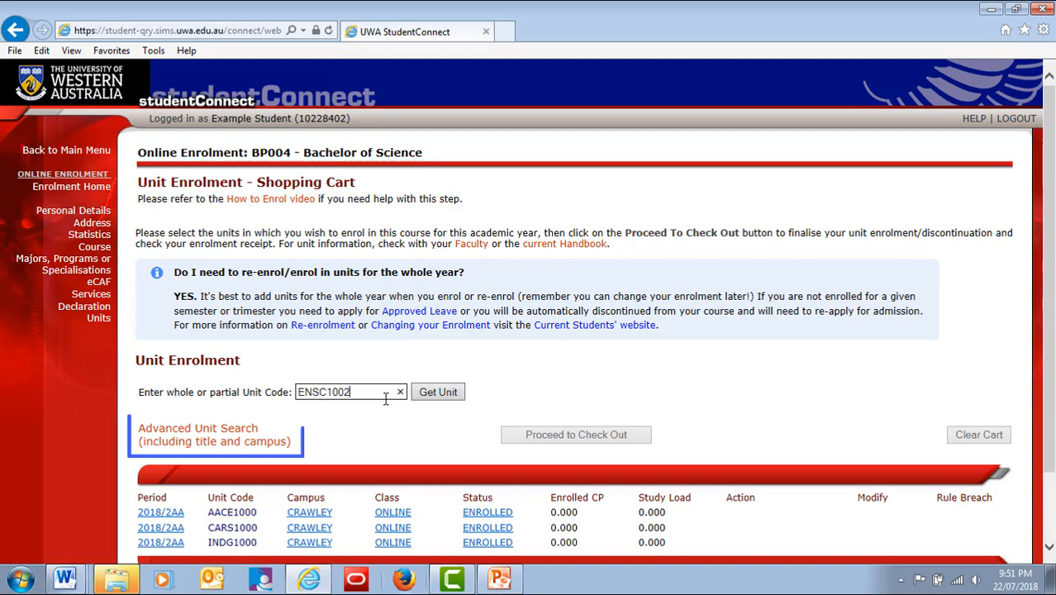
Get unit ENSC1002, add it to the cart and proceed to check out for the enrolment receipt
{"action": "left_click", "coordinate": [436, 392]}
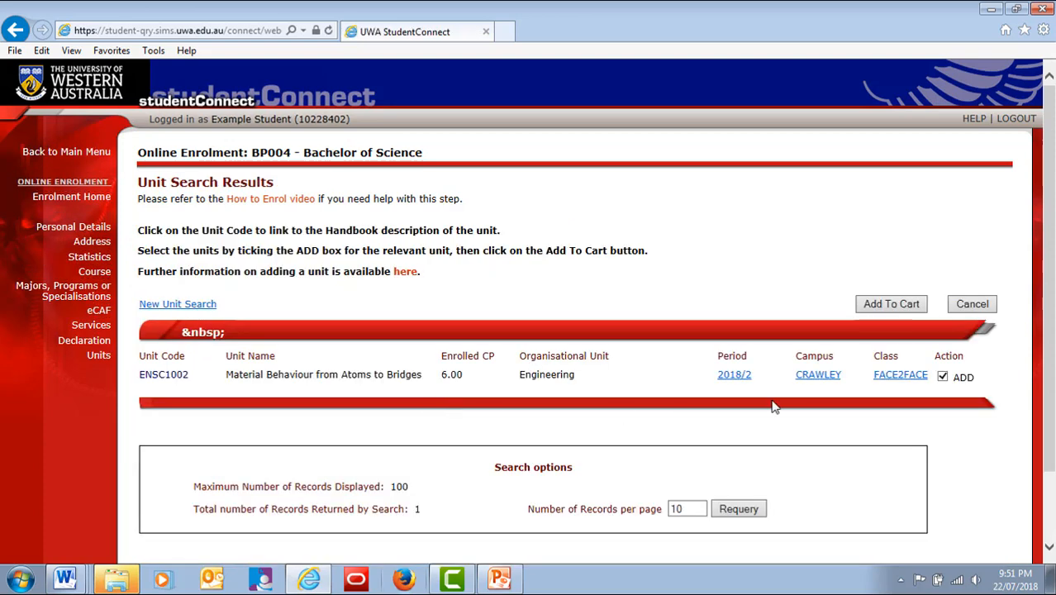
{"action": "left_click", "coordinate": [891, 304]}
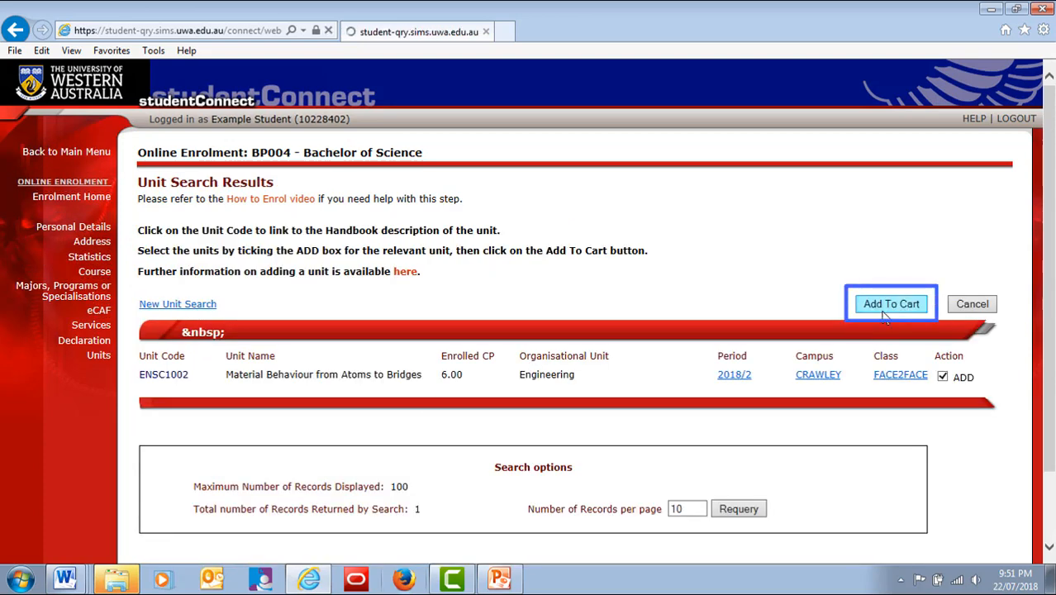
{"action": "left_click", "coordinate": [891, 304]}
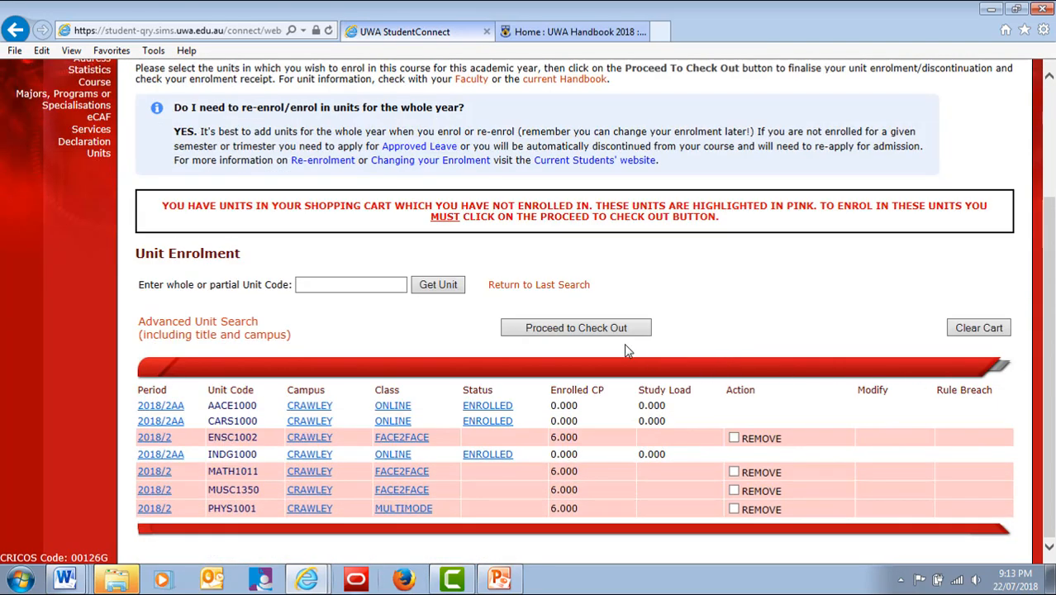
{"action": "left_click", "coordinate": [576, 327]}
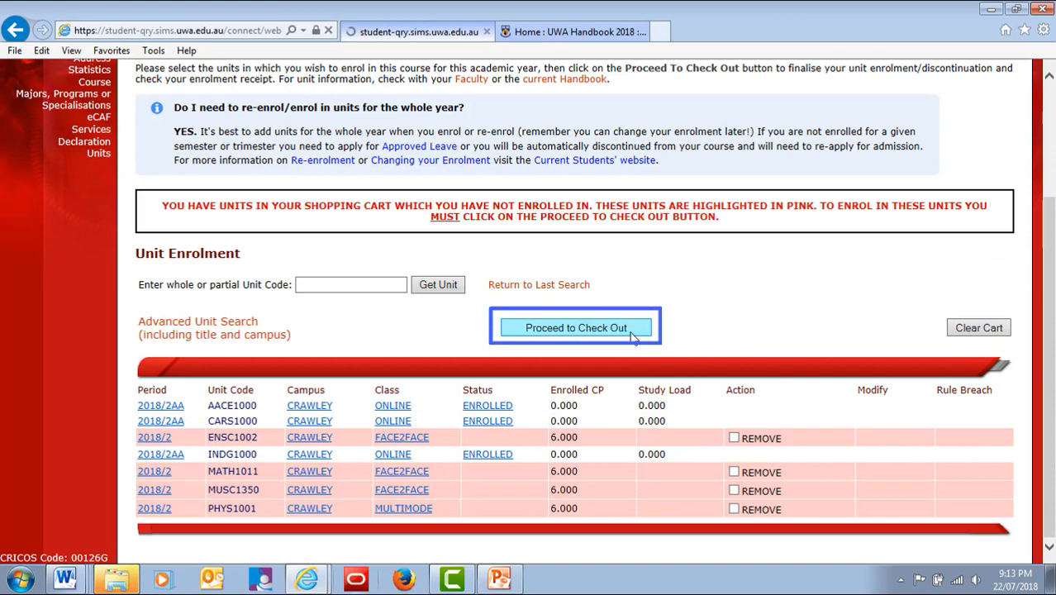
{"action": "left_click", "coordinate": [575, 327]}
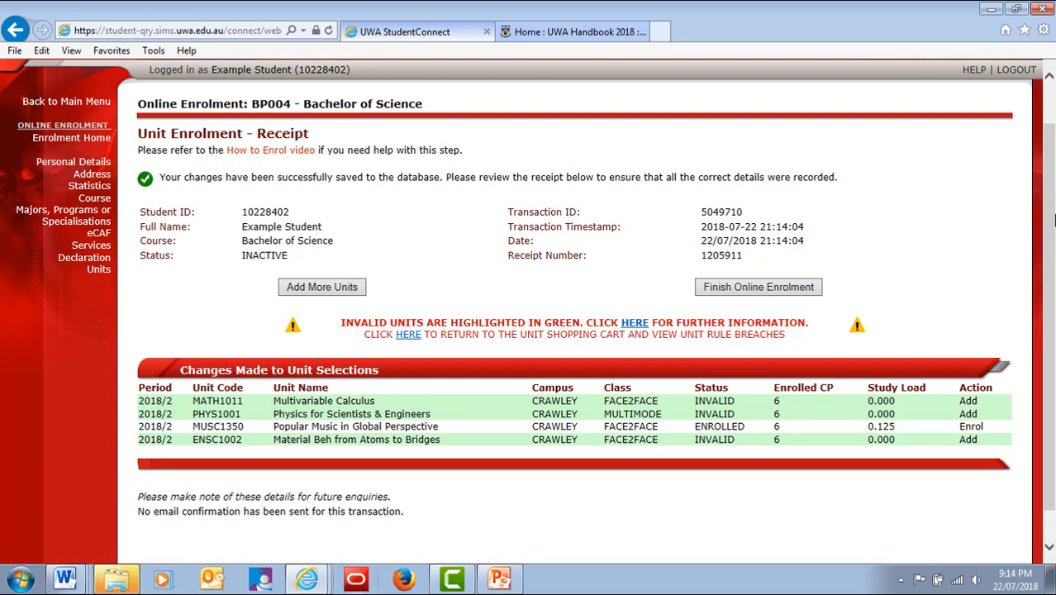
{"action": "mouse_move", "coordinate": [635, 322]}
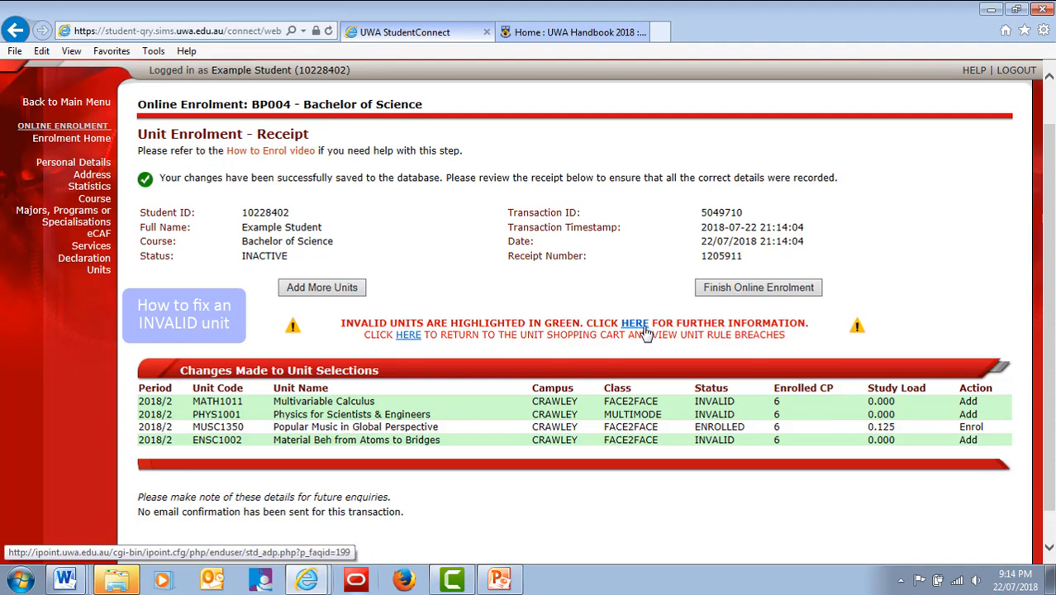
Read the HERE help on invalid units, then Finish Online Enrolment back to the checklist
{"action": "left_click", "coordinate": [634, 322]}
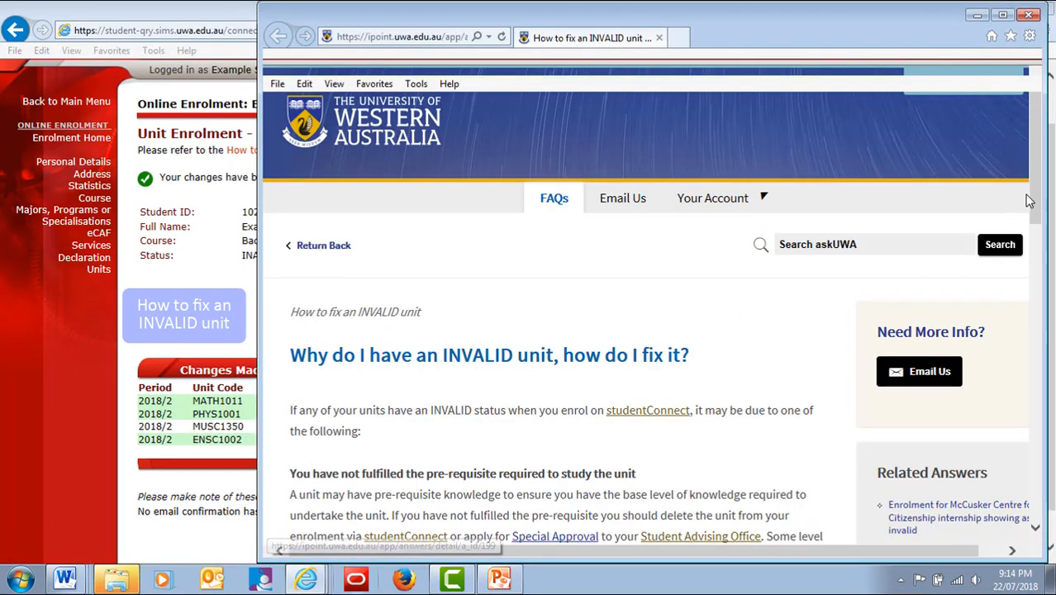
{"action": "scroll", "scroll_direction": "down", "scroll_amount": 3}
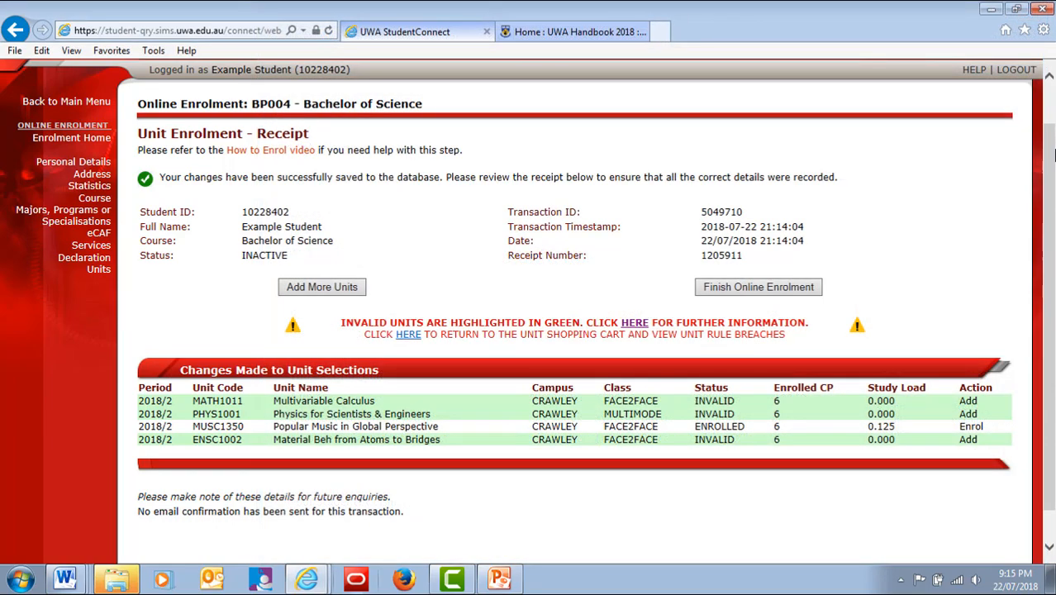
{"action": "mouse_move", "coordinate": [846, 285]}
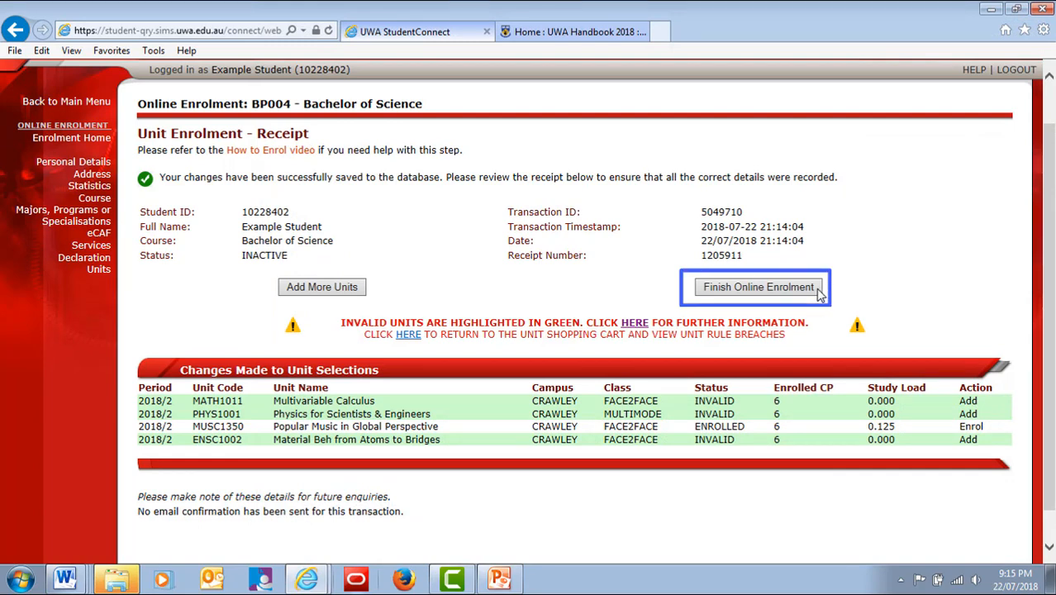
{"action": "left_click", "coordinate": [757, 287]}
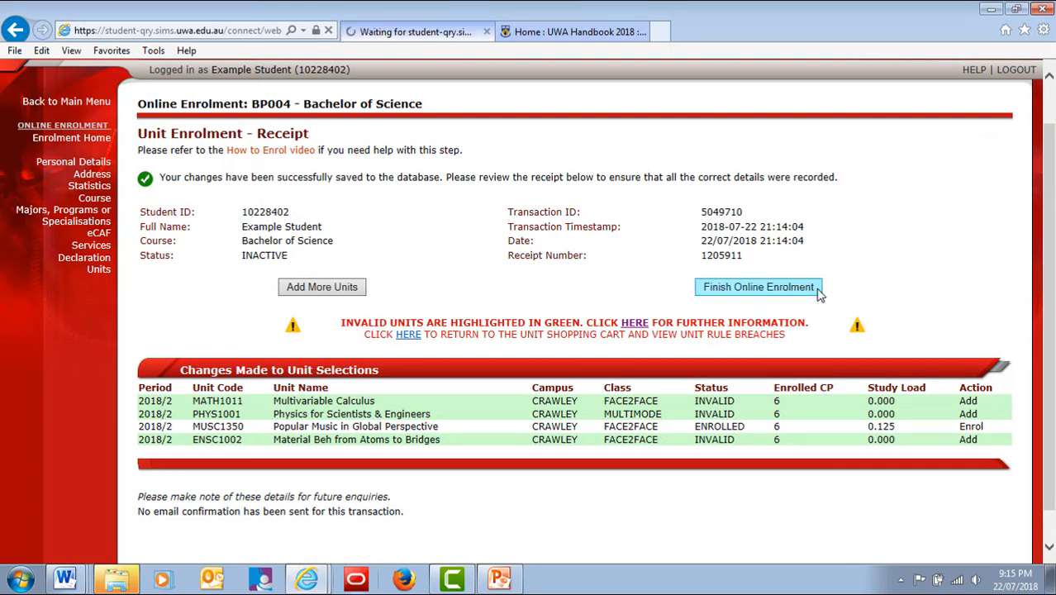
{"action": "left_click", "coordinate": [757, 288]}
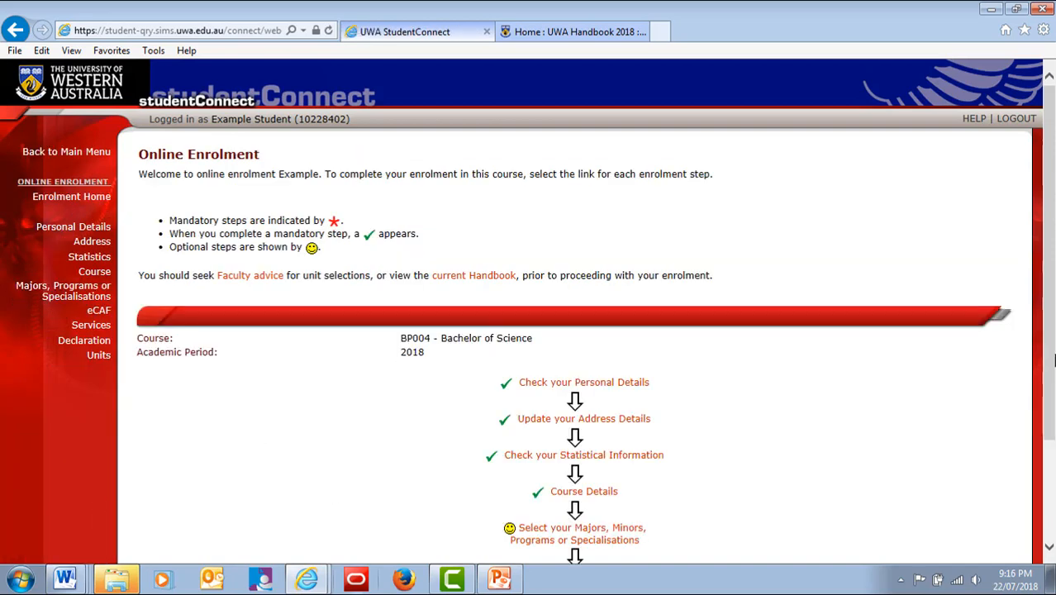
View Course & Unit Confirmation units for BP004 Bachelor of Science, Academic Year 2018
{"action": "scroll", "scroll_direction": "down", "scroll_amount": 3}
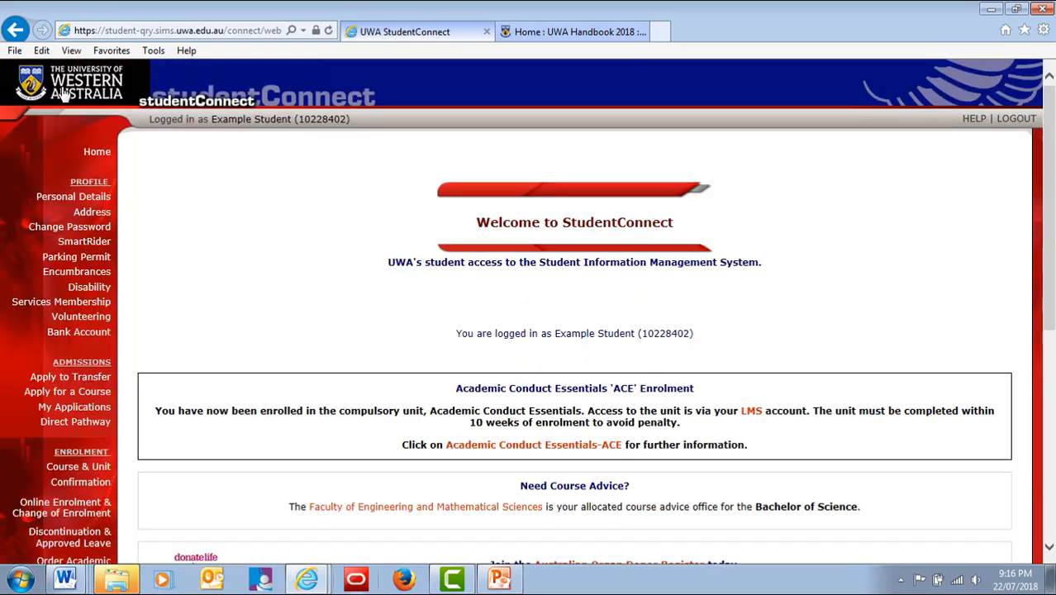
{"action": "scroll", "scroll_direction": "down", "scroll_amount": 3}
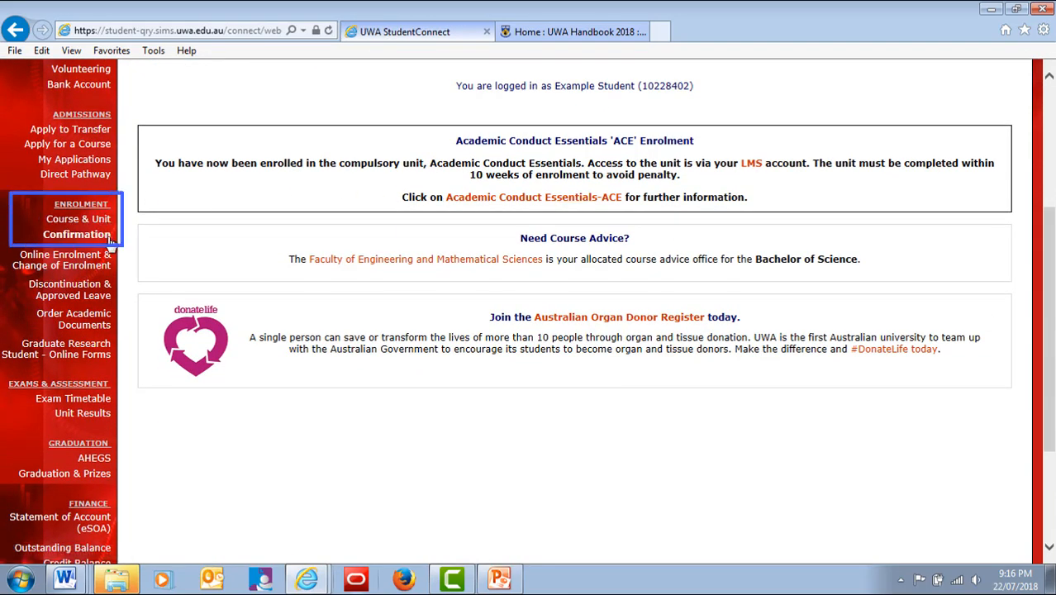
{"action": "left_click", "coordinate": [78, 234]}
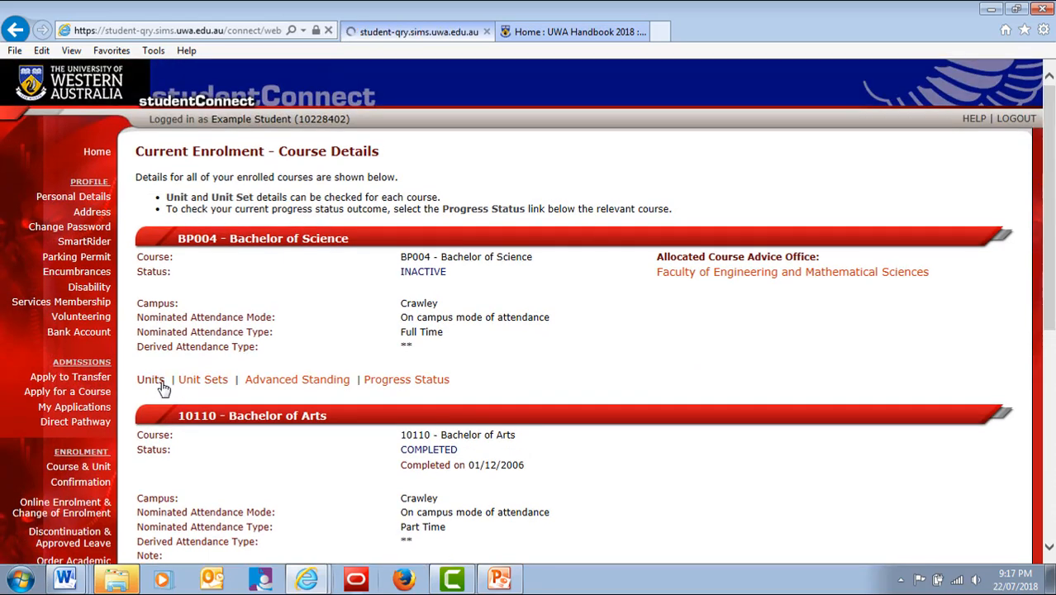
{"action": "left_click", "coordinate": [149, 378]}
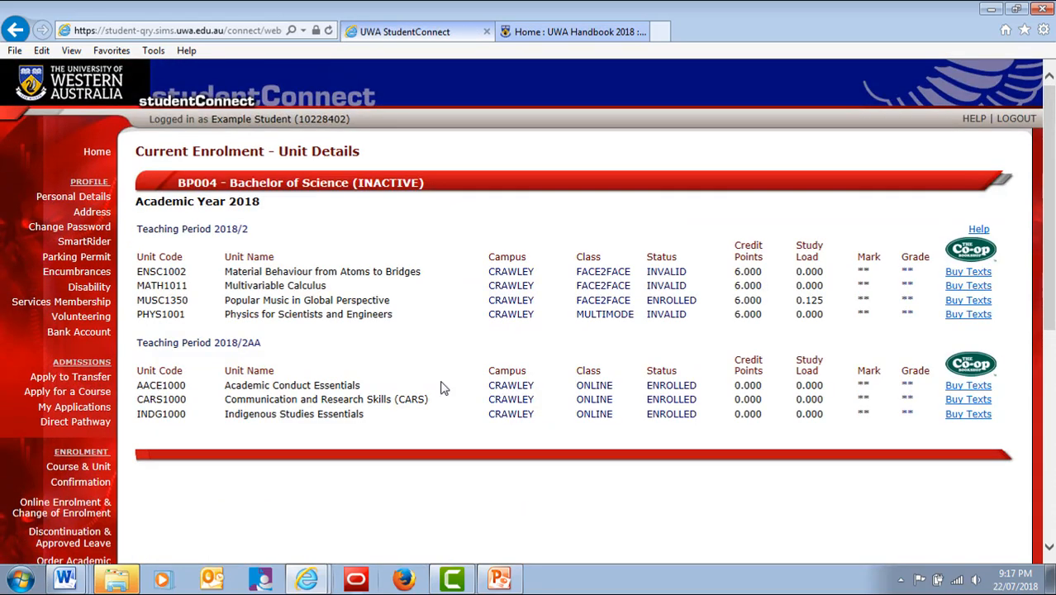